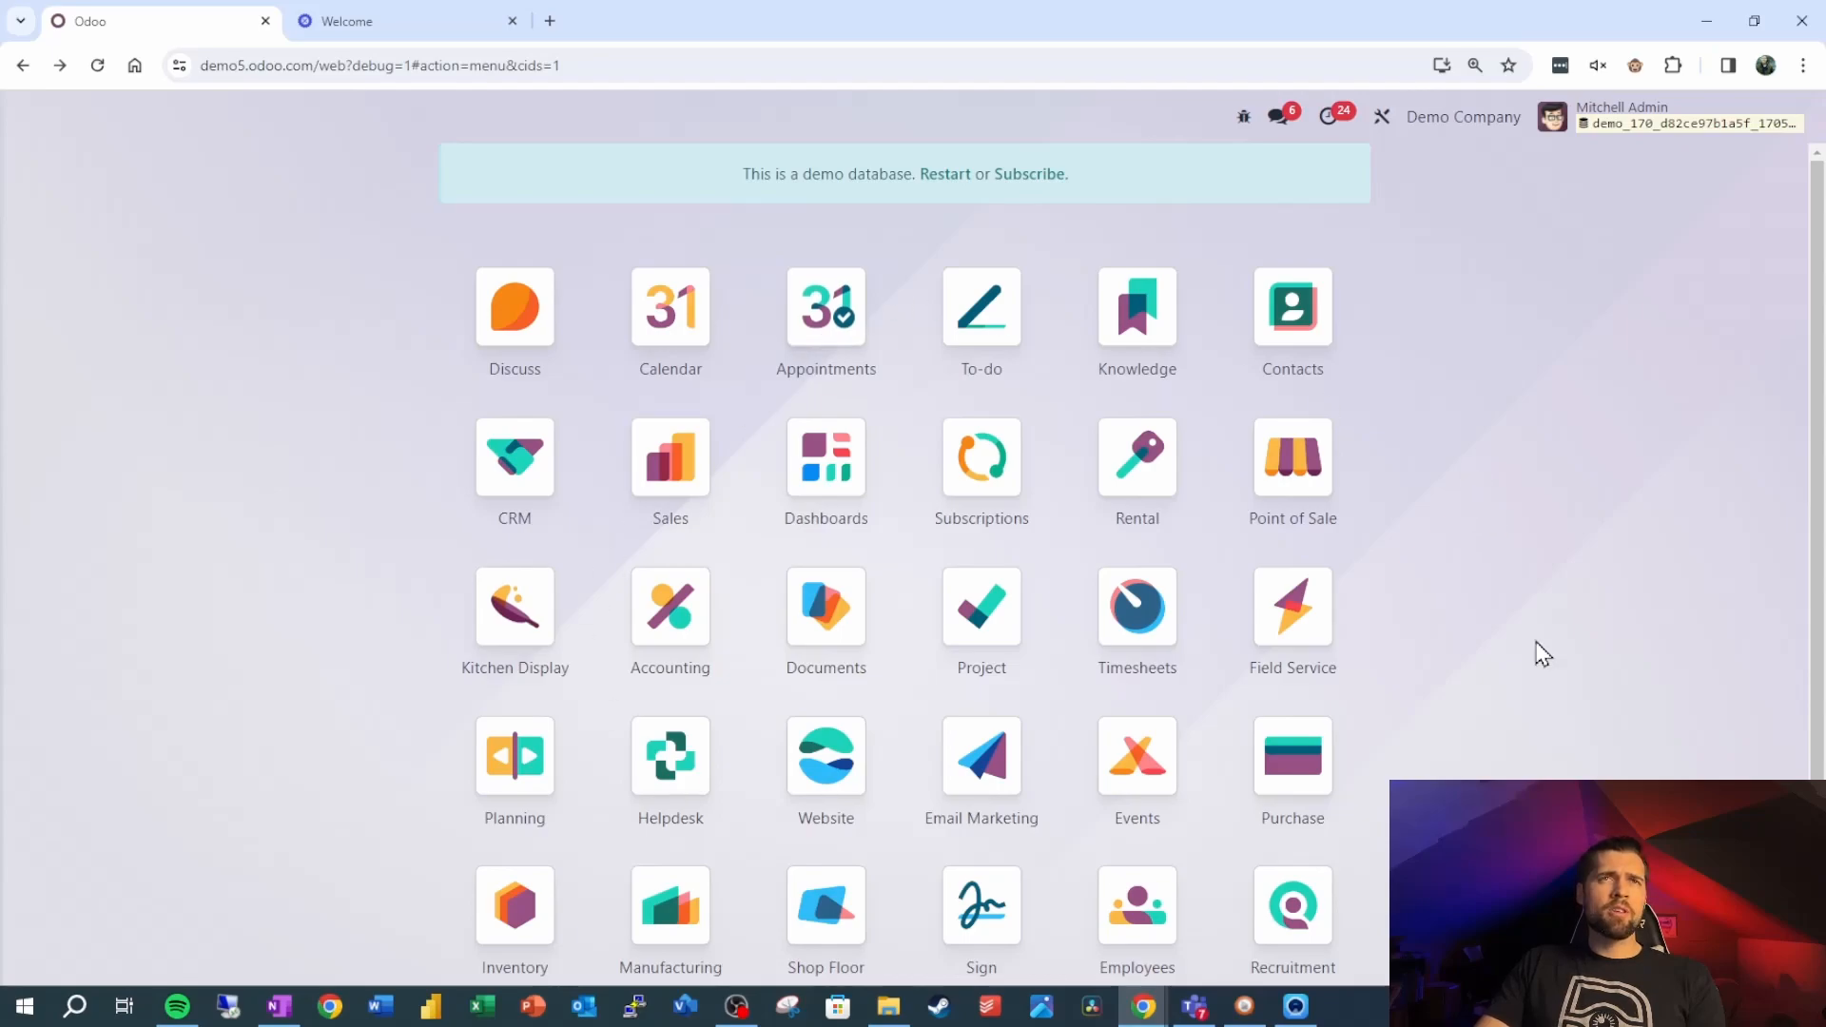
{"action": "mouse_move", "coordinate": [1047, 673]}
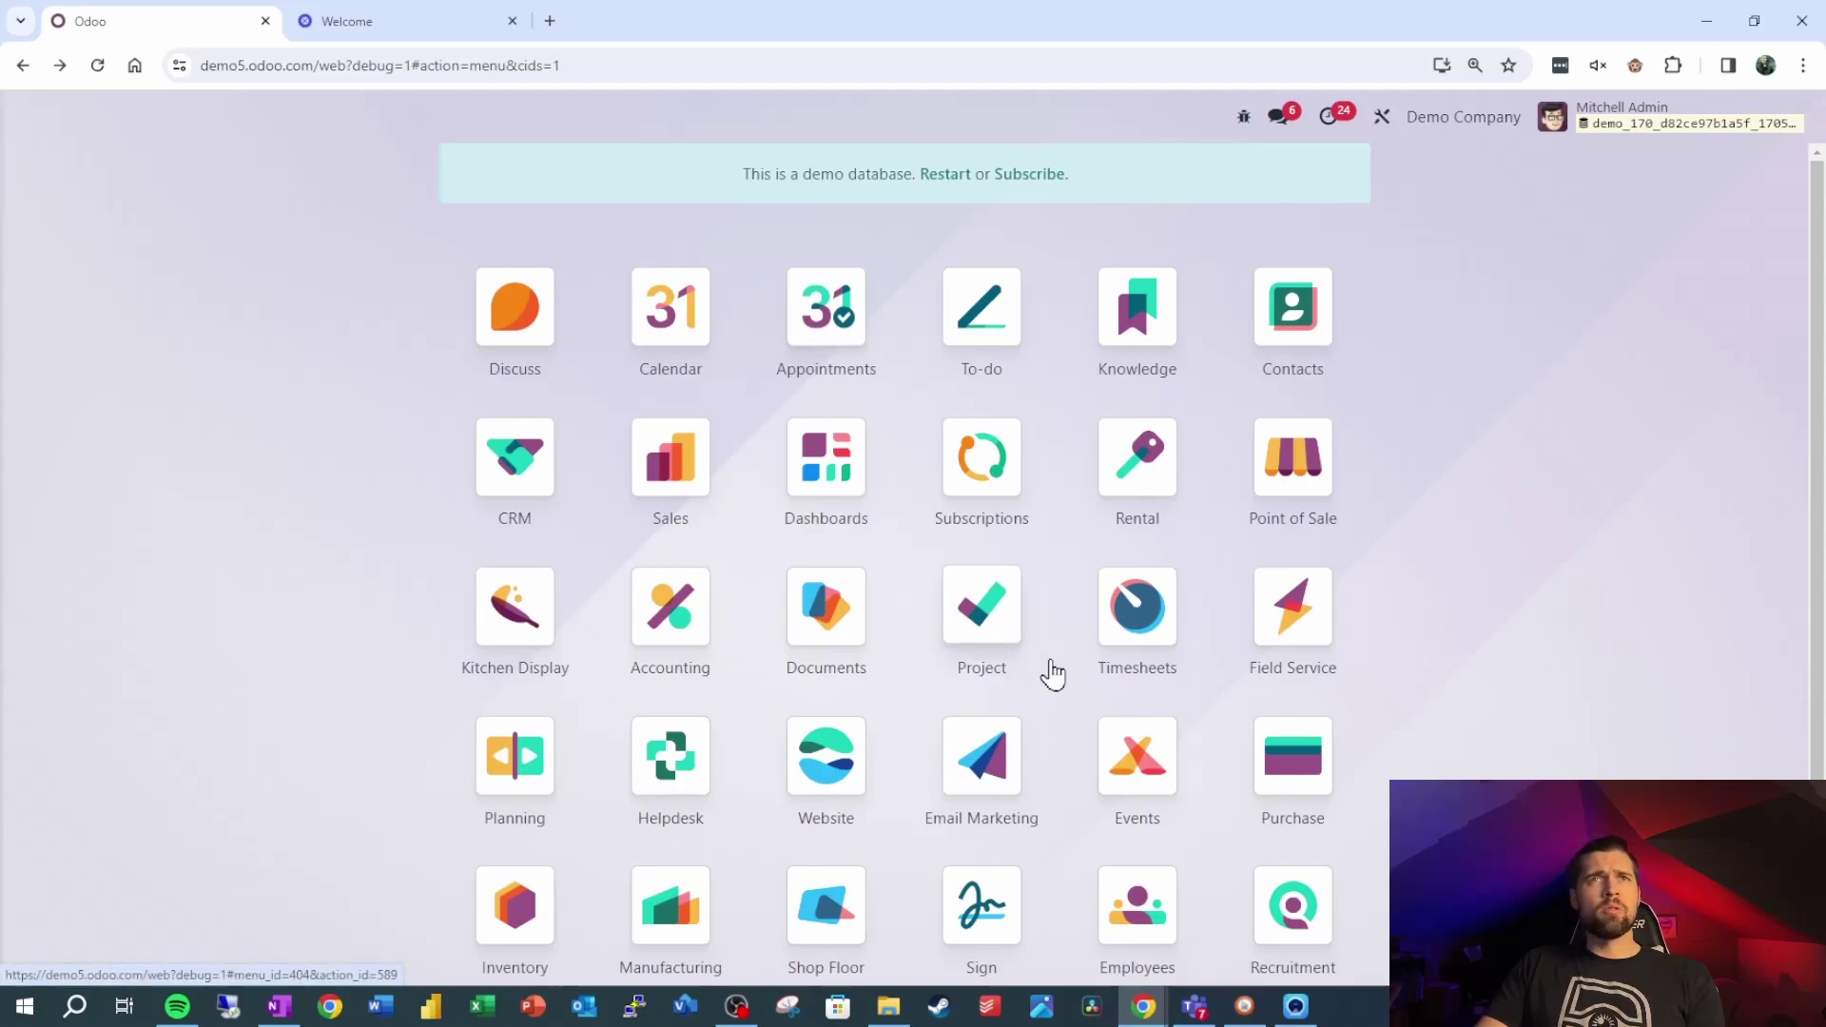
{"action": "mouse_move", "coordinate": [1059, 324]}
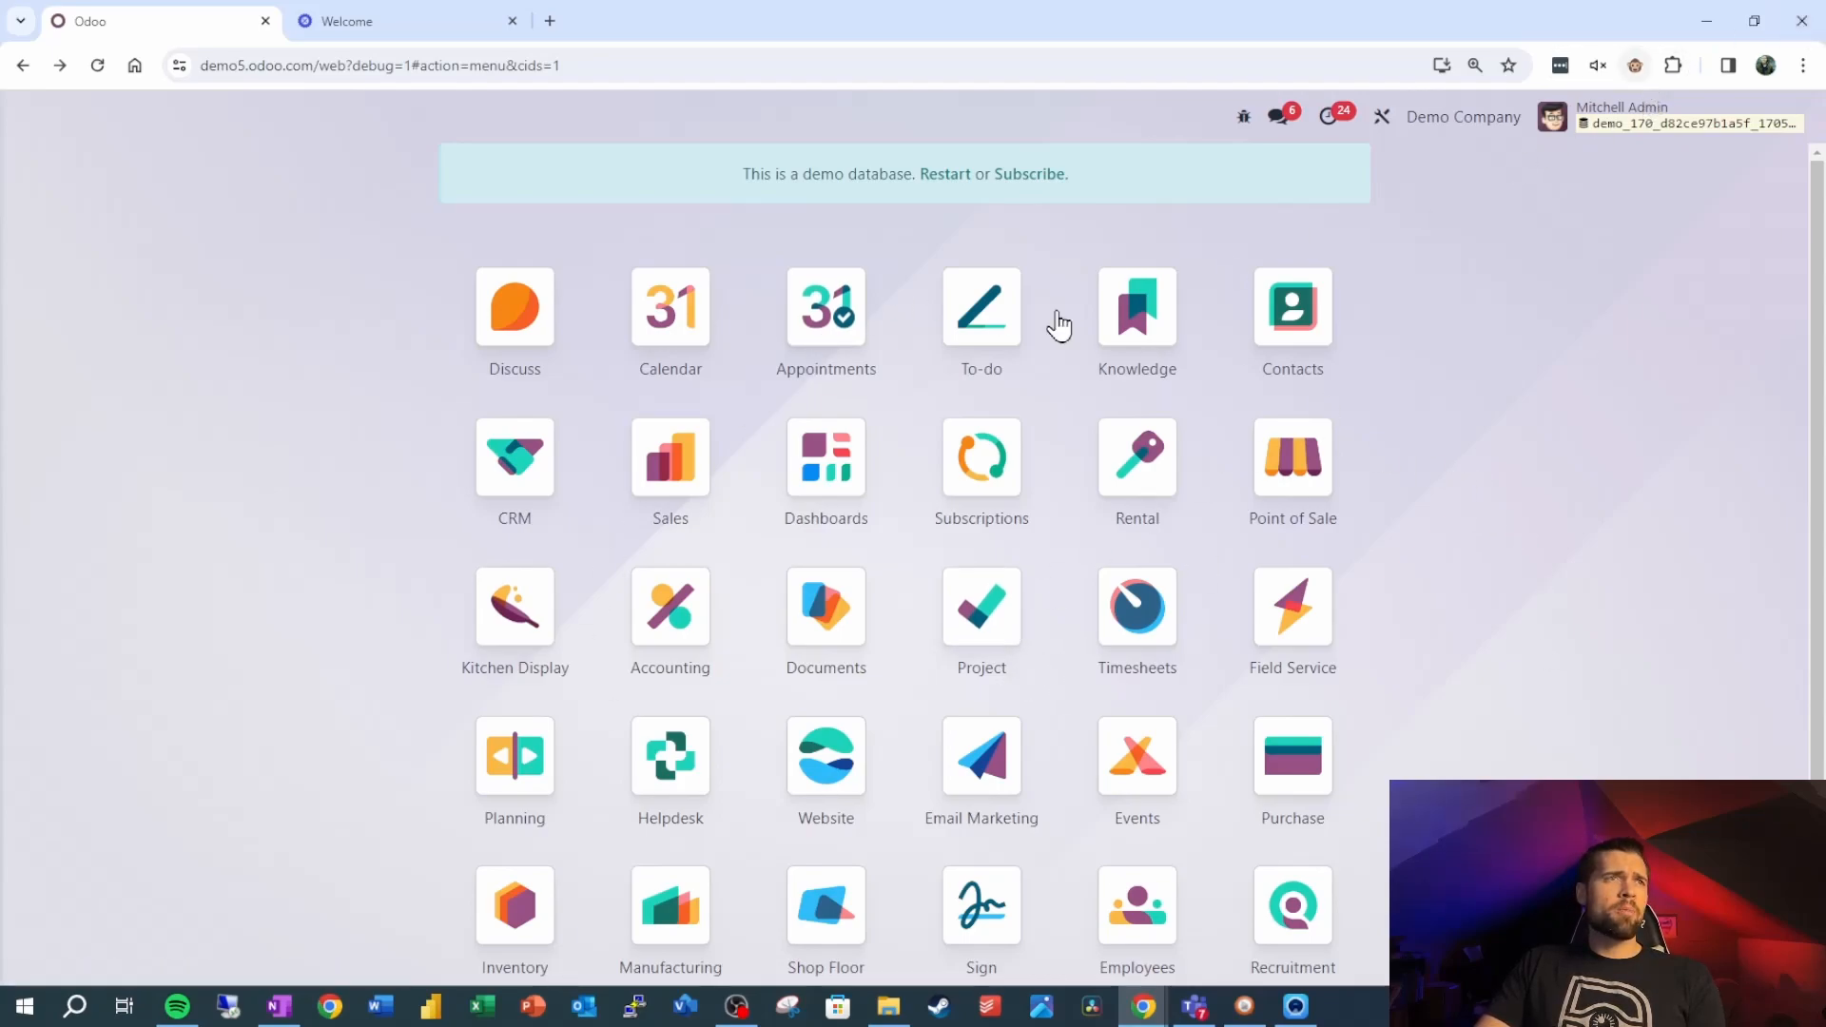
Open the CRM app and switch on Studio to customise its menus.
{"action": "left_click", "coordinate": [513, 455]}
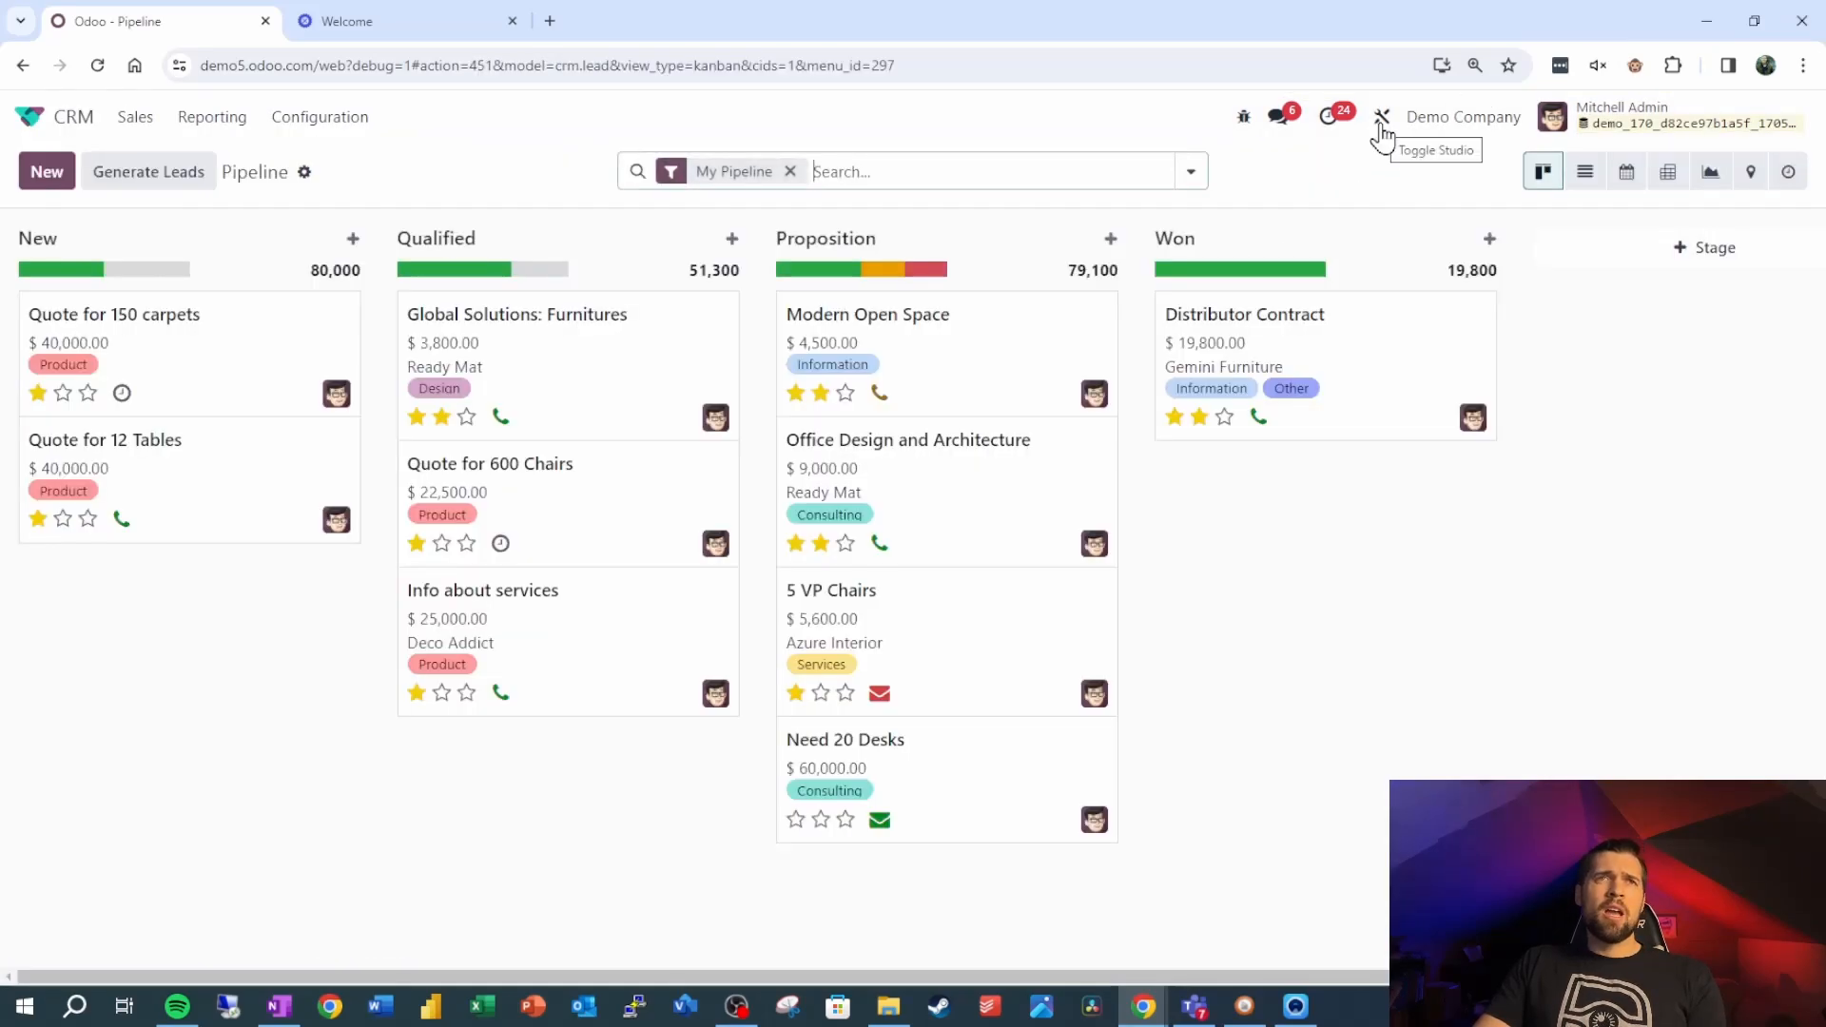
{"action": "left_click", "coordinate": [1382, 116]}
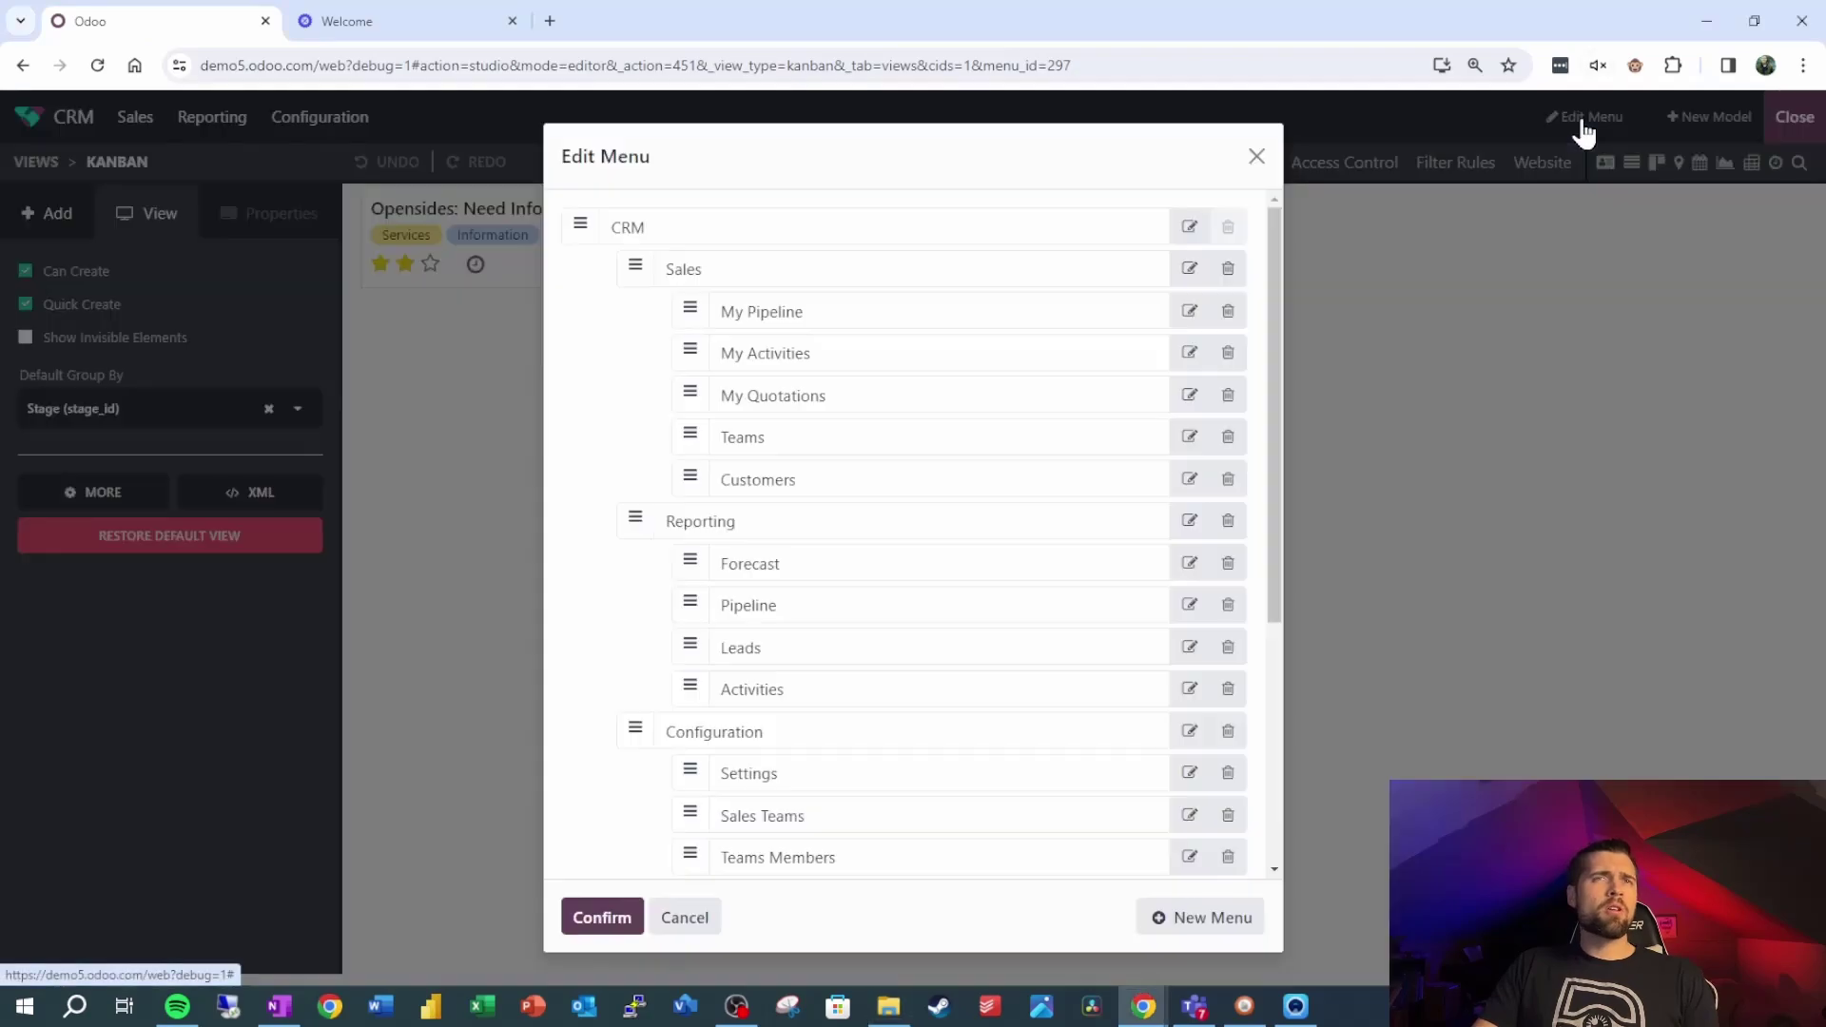
Create a 'Website' menu in CRM with a new model that has chatter enabled.
{"action": "left_click", "coordinate": [1210, 917]}
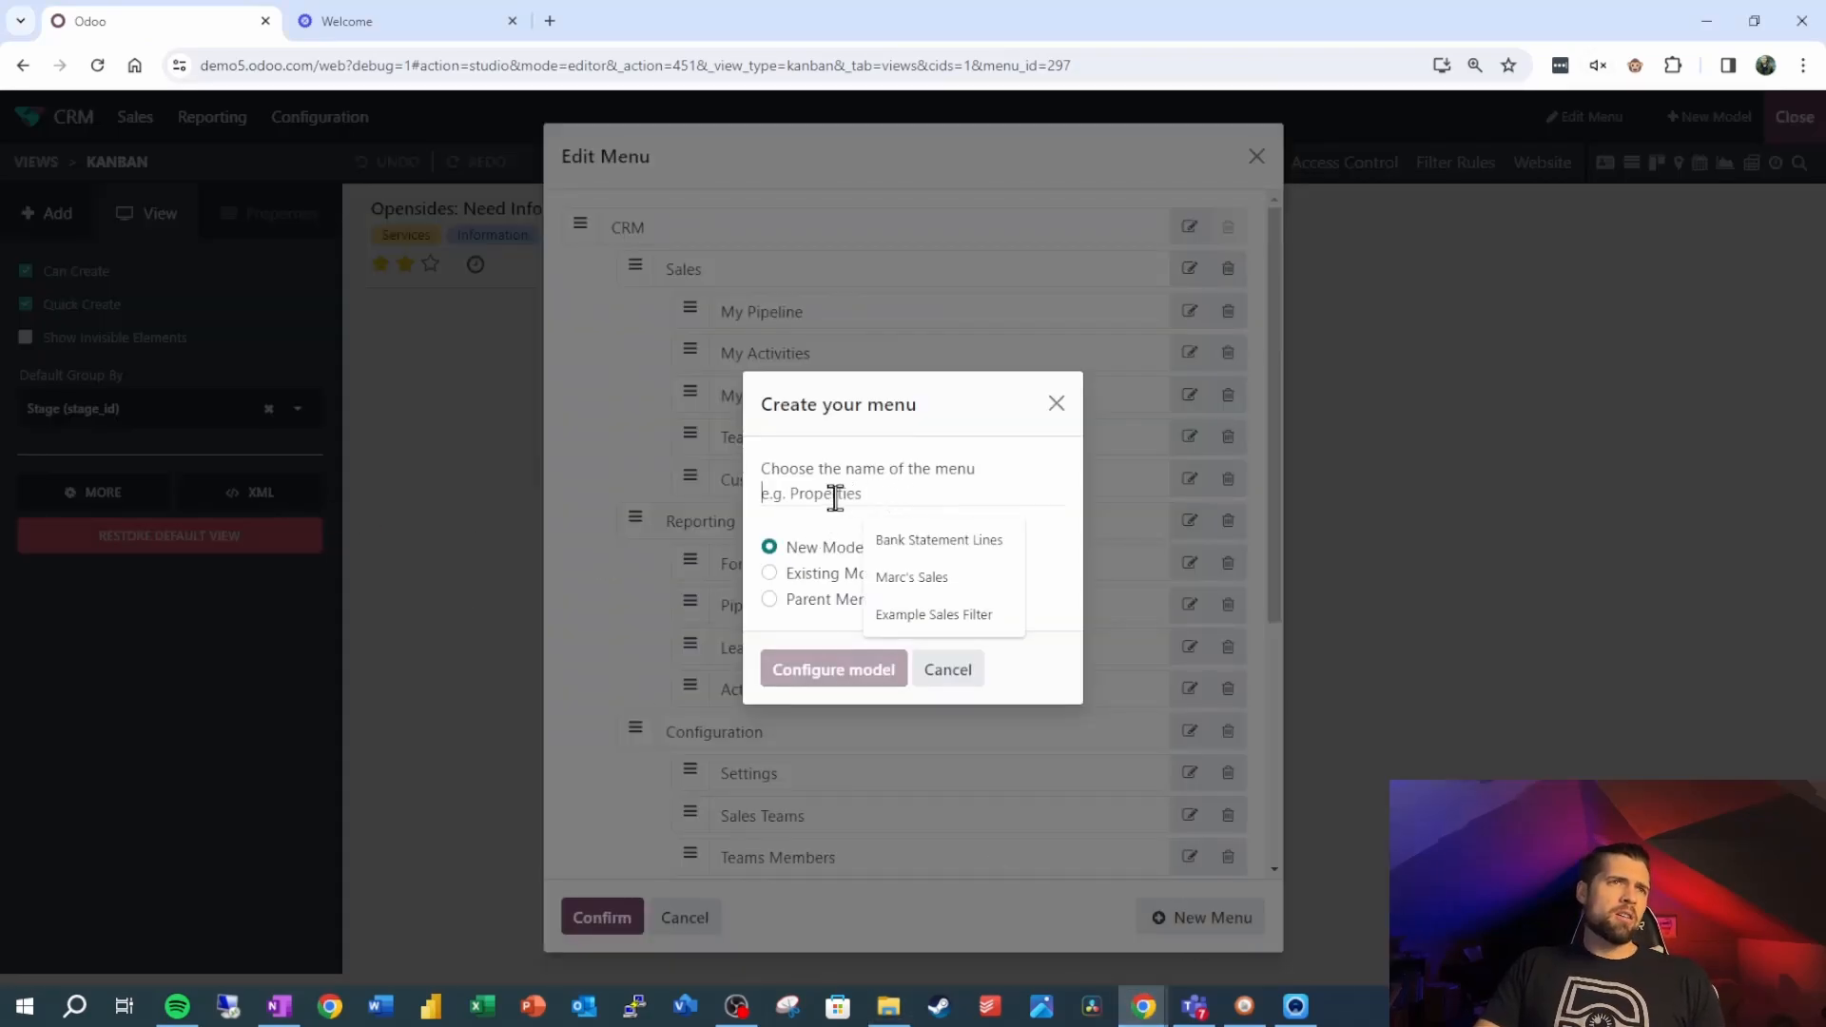
{"action": "type", "text": "Website"}
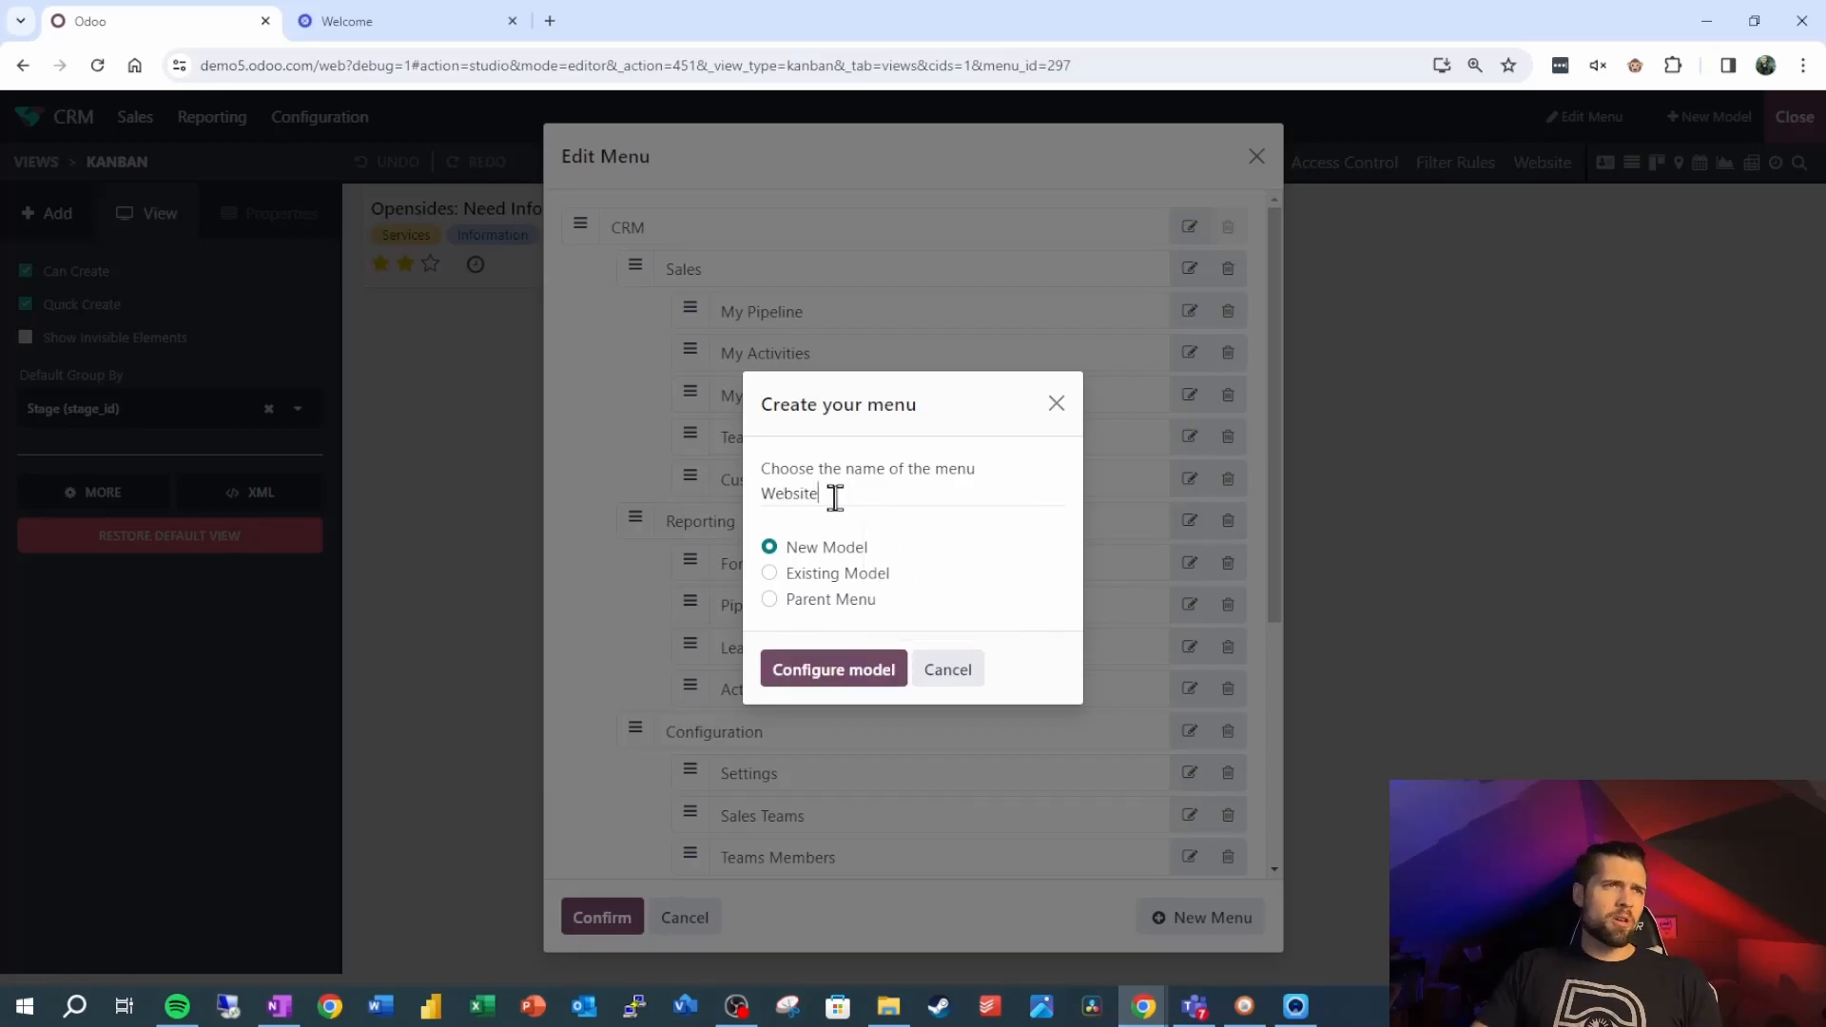
{"action": "left_click", "coordinate": [833, 669]}
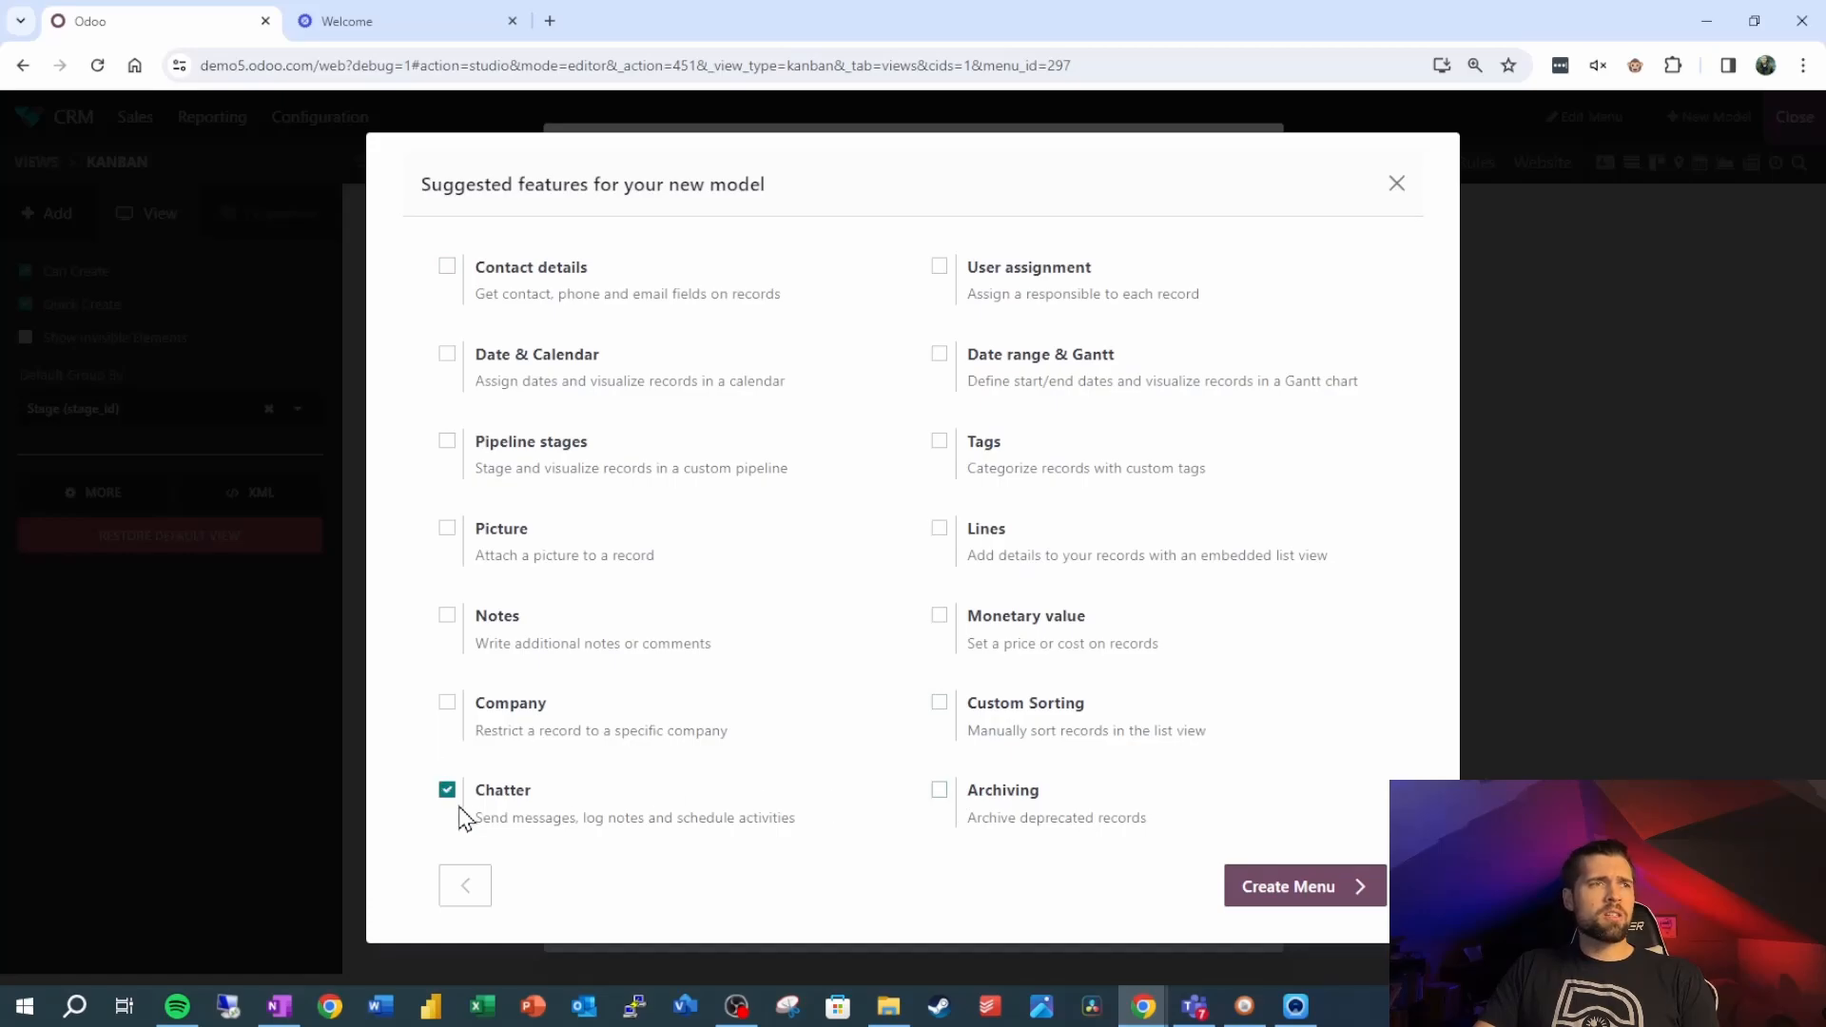
{"action": "left_click", "coordinate": [1287, 886]}
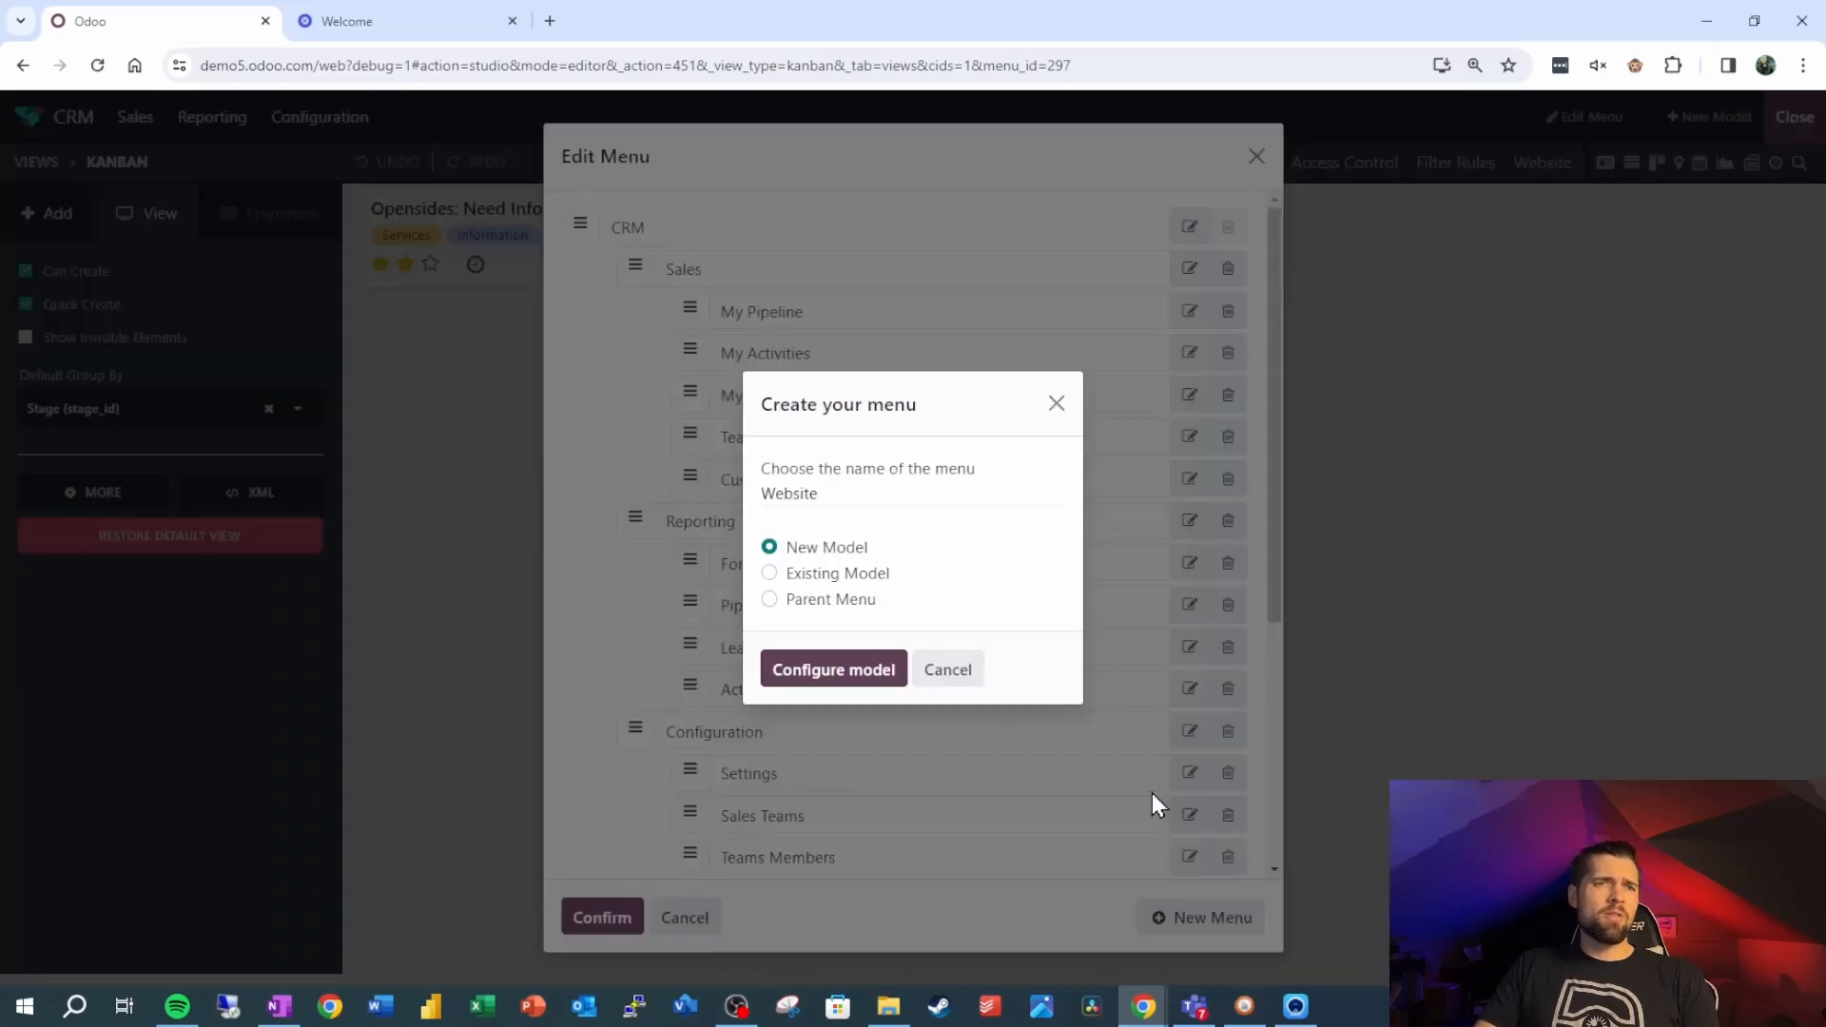
{"action": "left_click", "coordinate": [947, 669]}
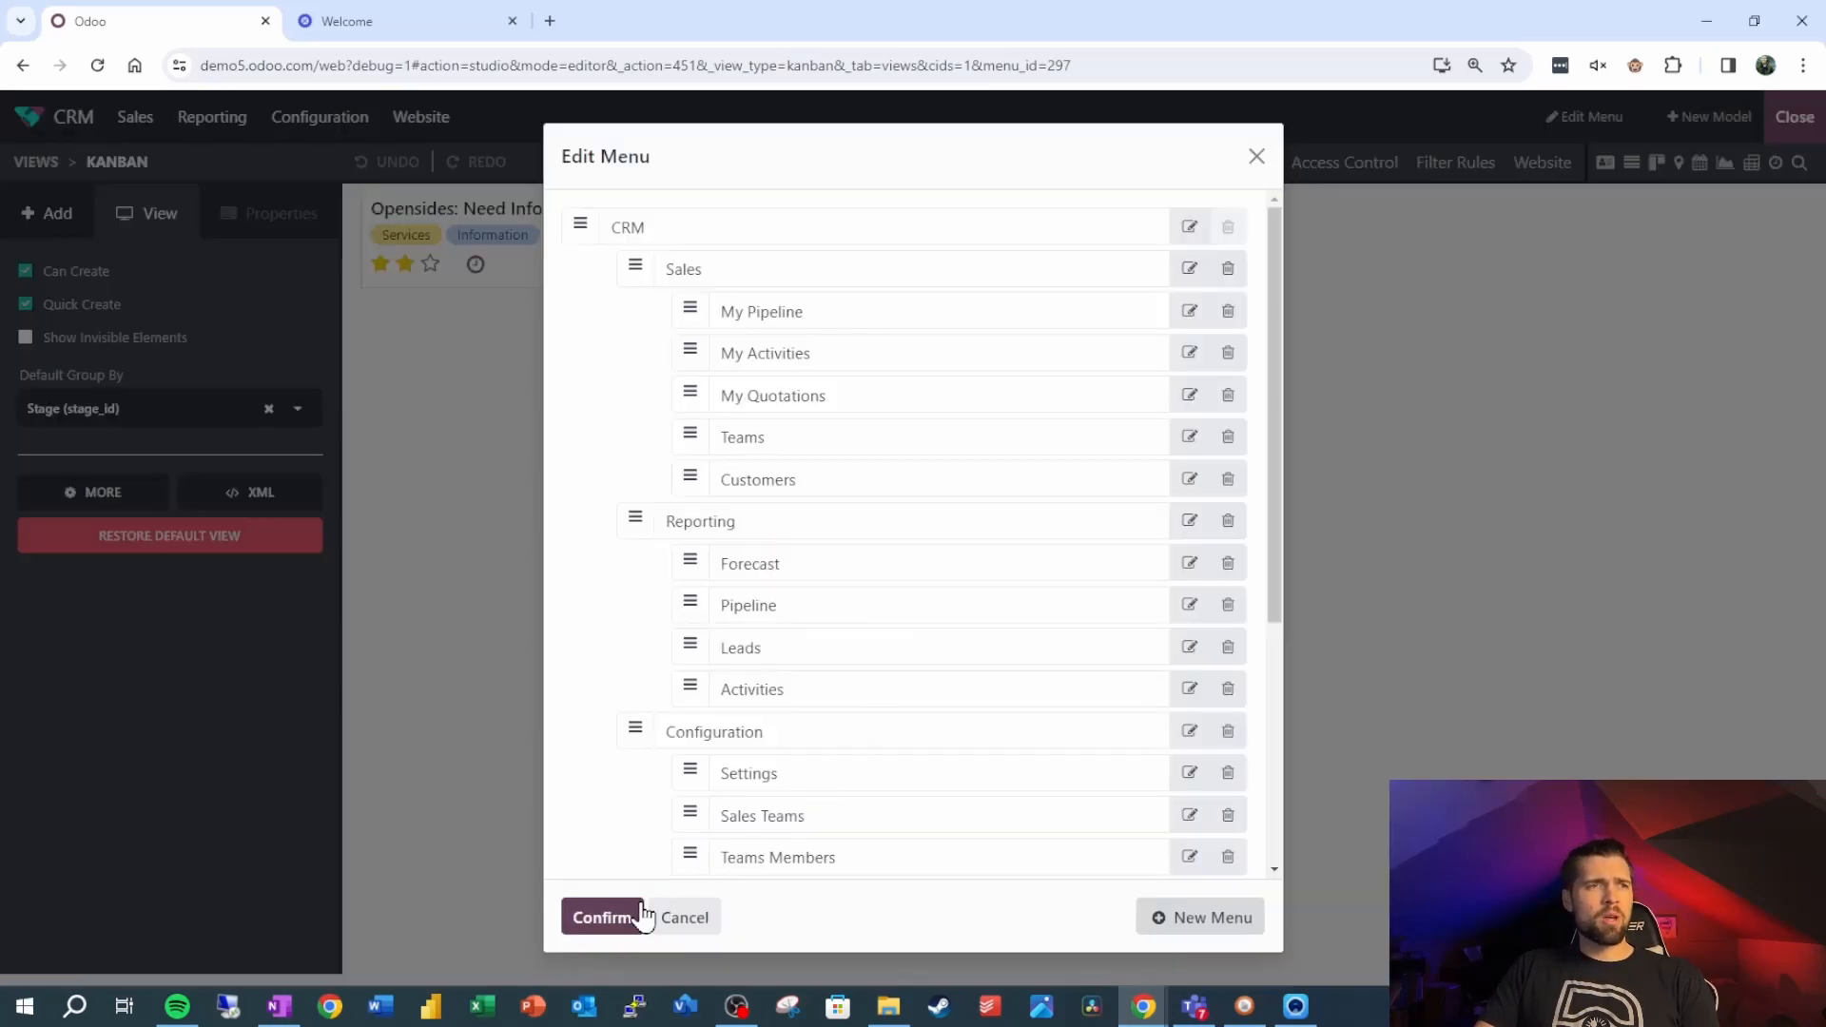
Save the menu, set Form as the Website model's default view, and open it.
{"action": "left_click", "coordinate": [601, 917]}
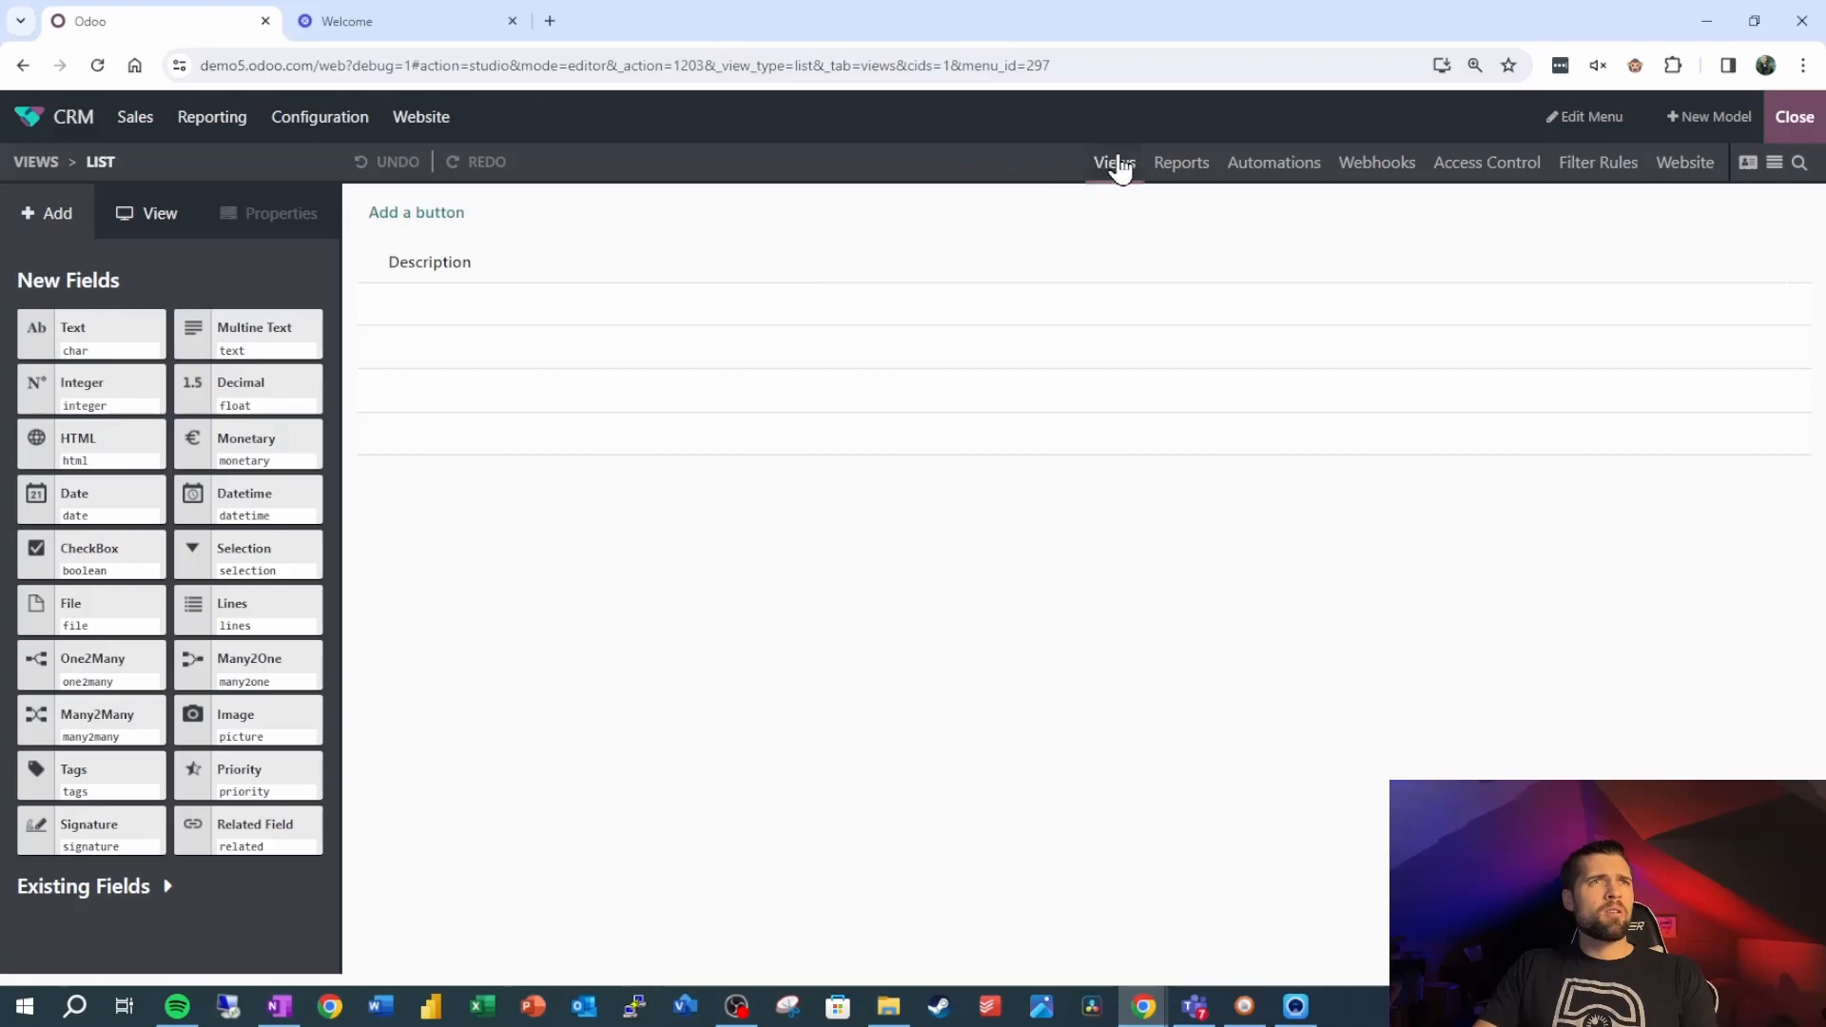
{"action": "left_click", "coordinate": [1111, 162]}
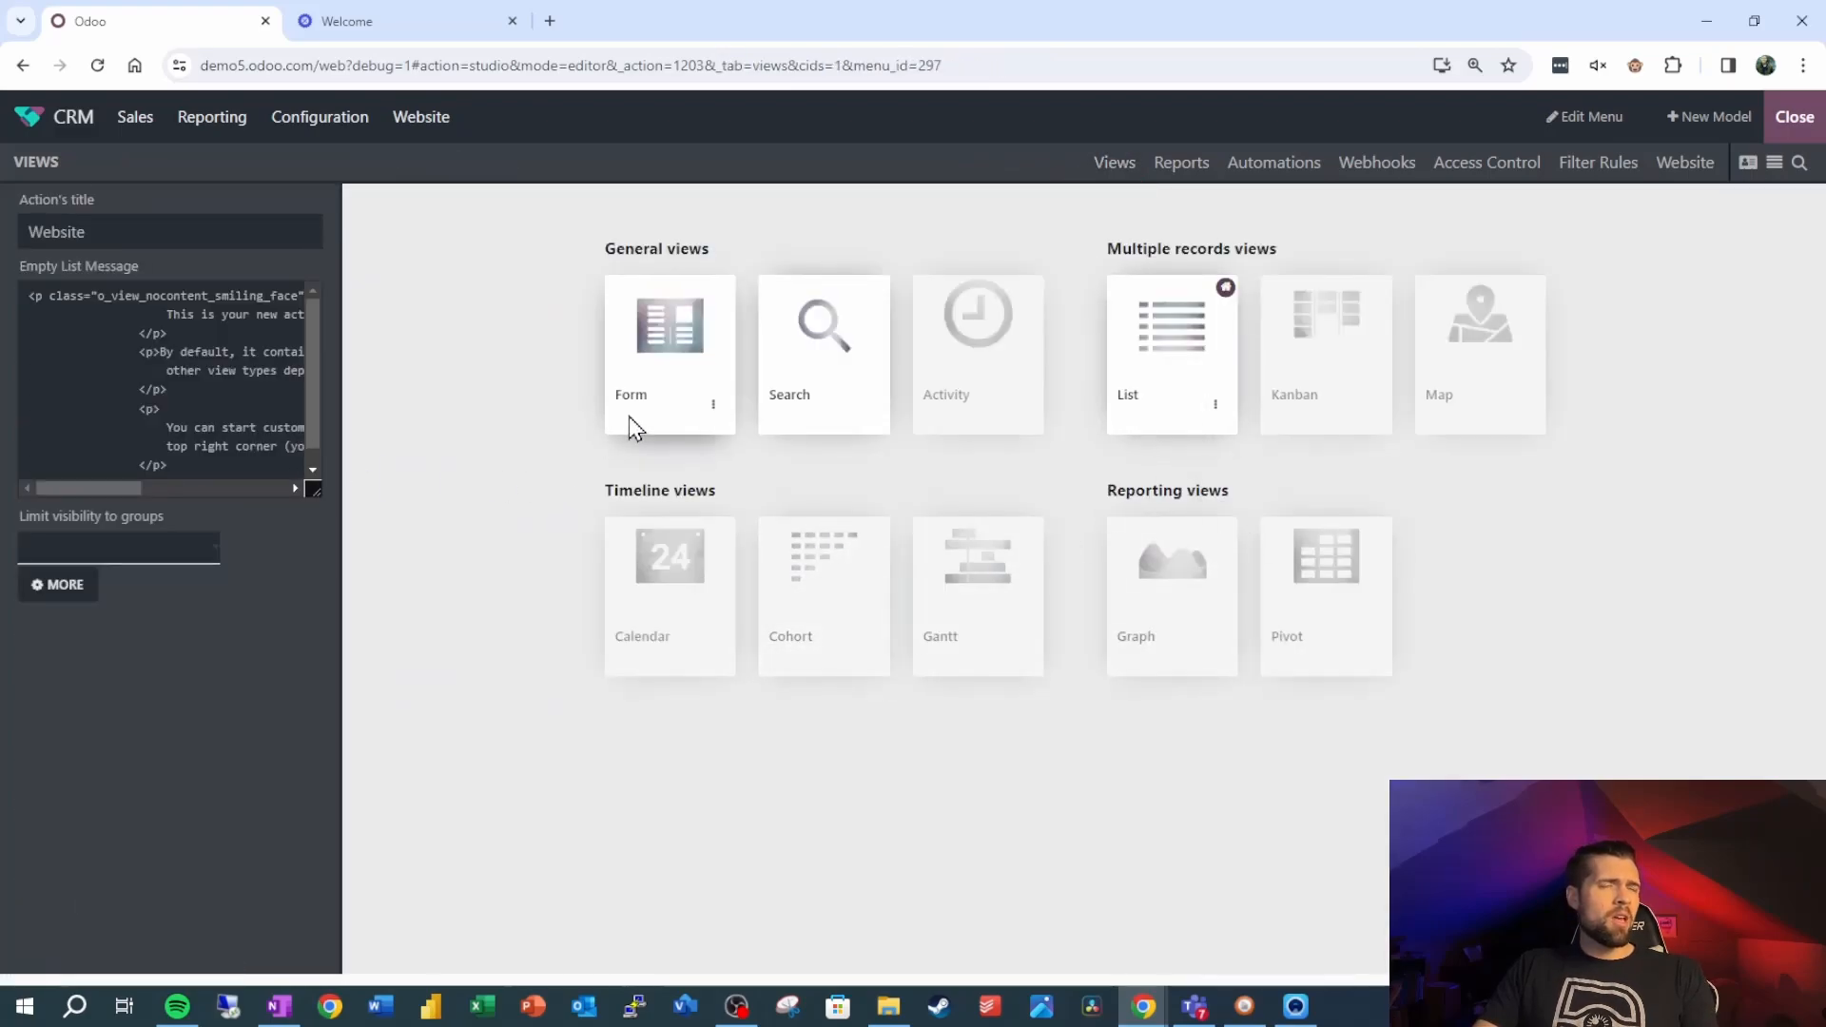
{"action": "left_click", "coordinate": [668, 338]}
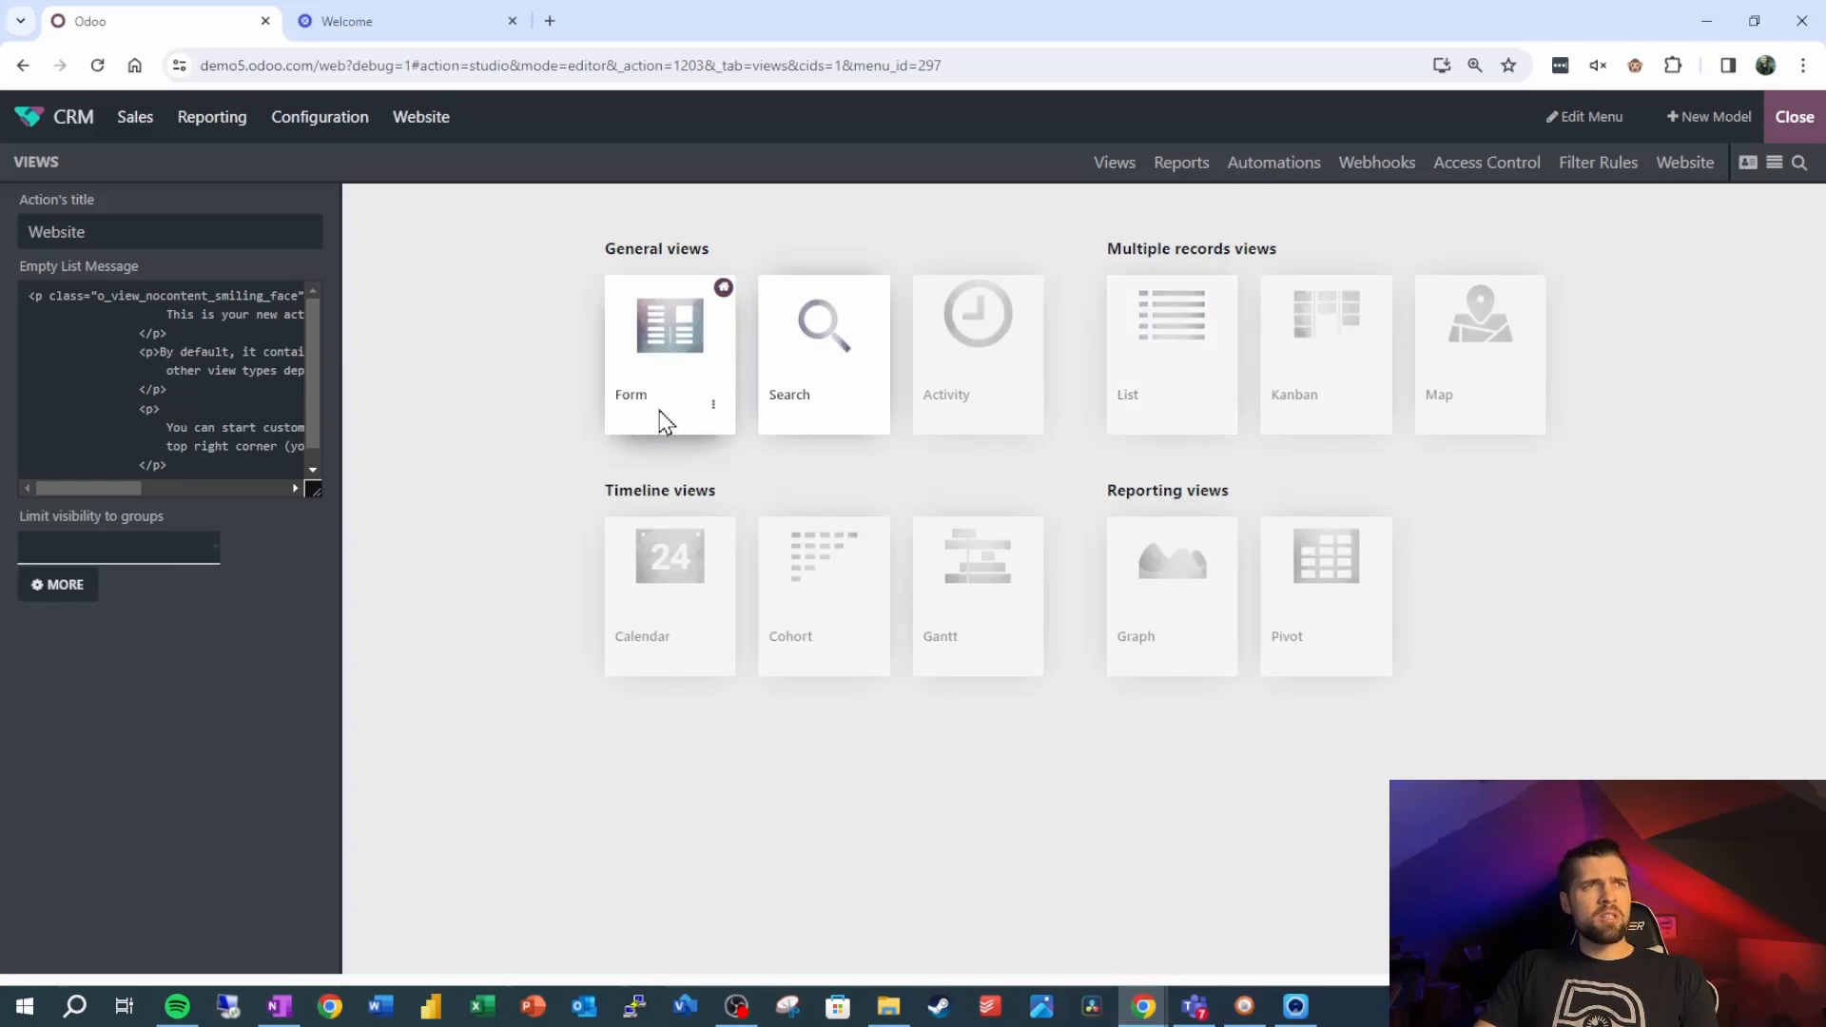
{"action": "mouse_move", "coordinate": [679, 406]}
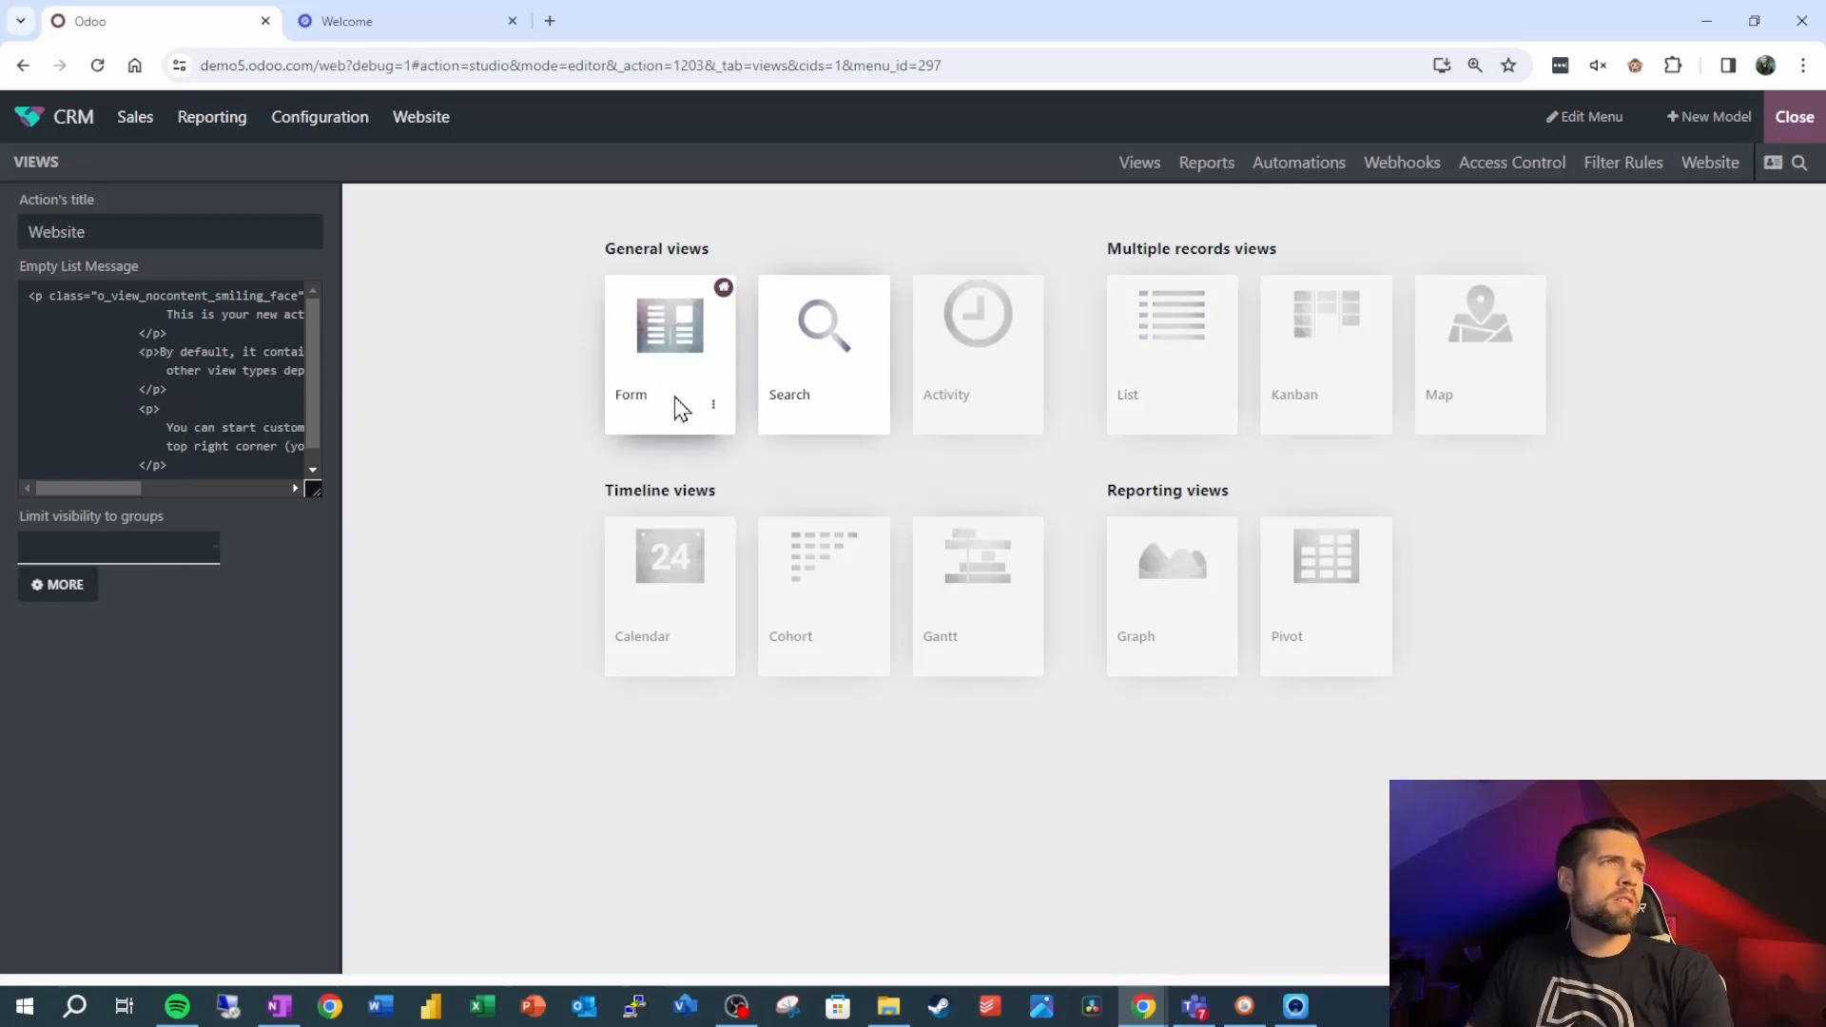
{"action": "left_click", "coordinate": [669, 337]}
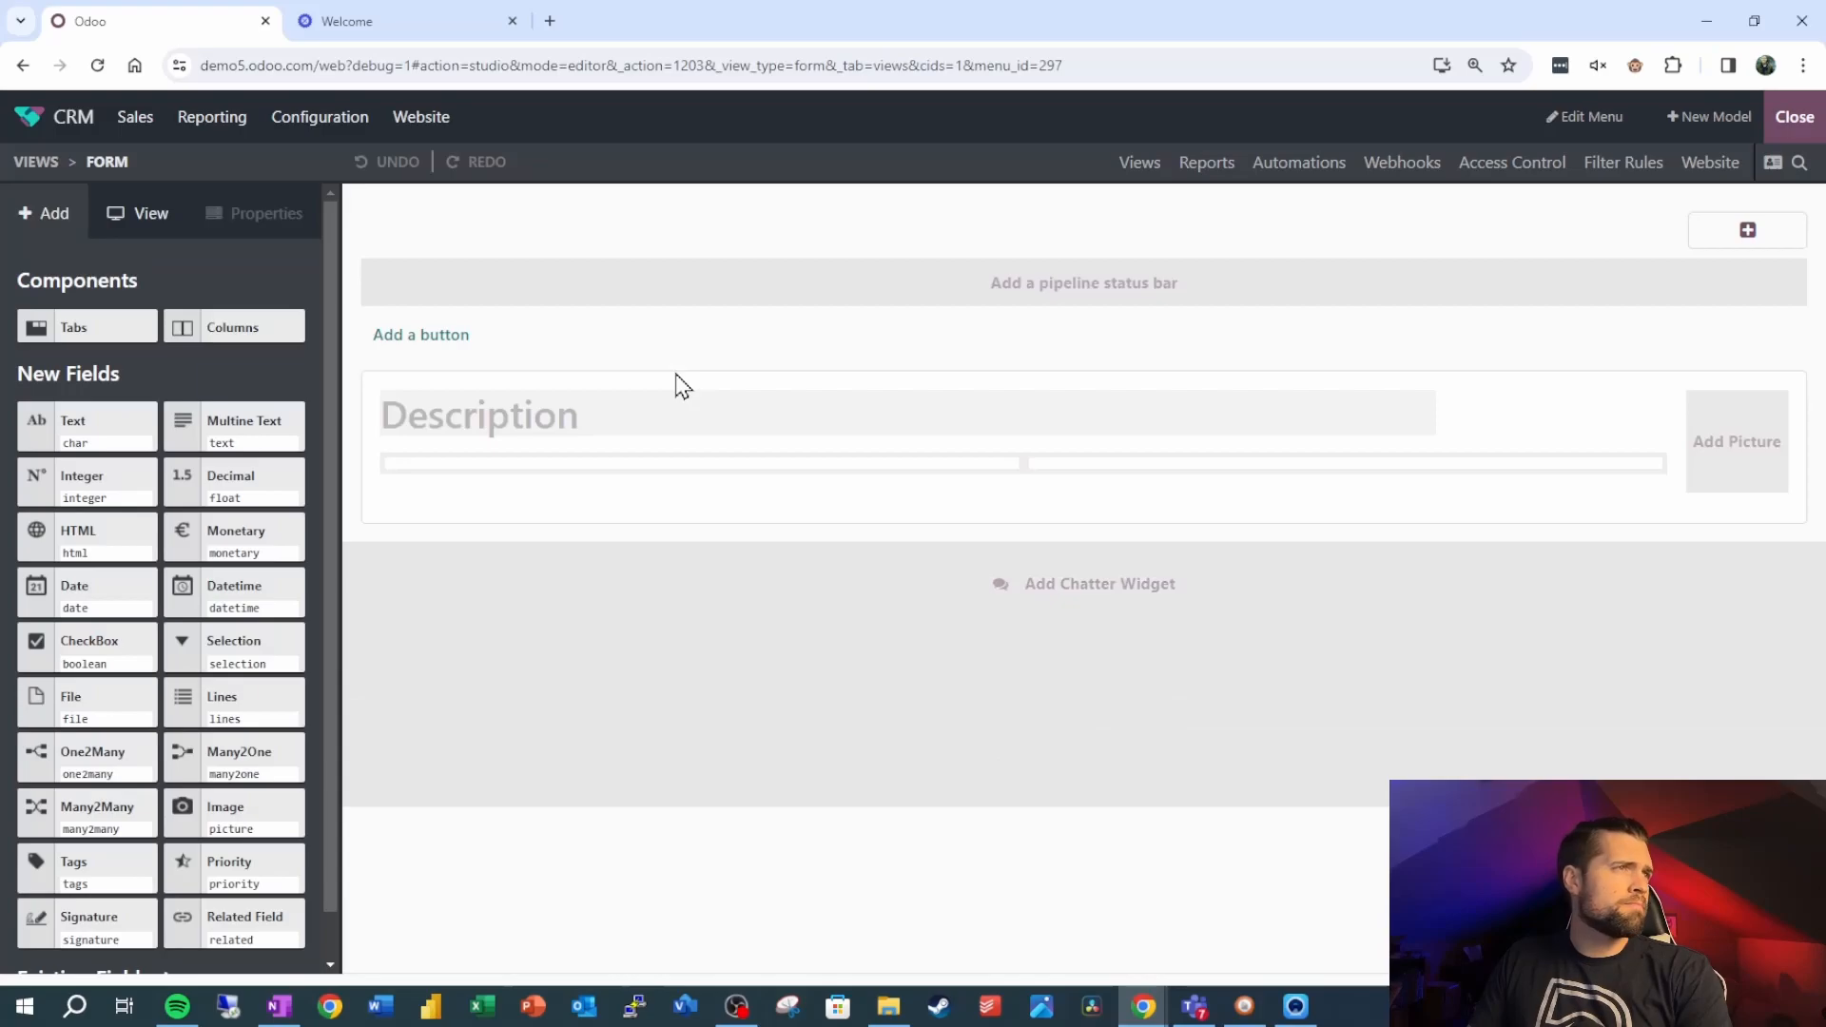
Open the Website form's View settings and show its XML source.
{"action": "left_click", "coordinate": [150, 213]}
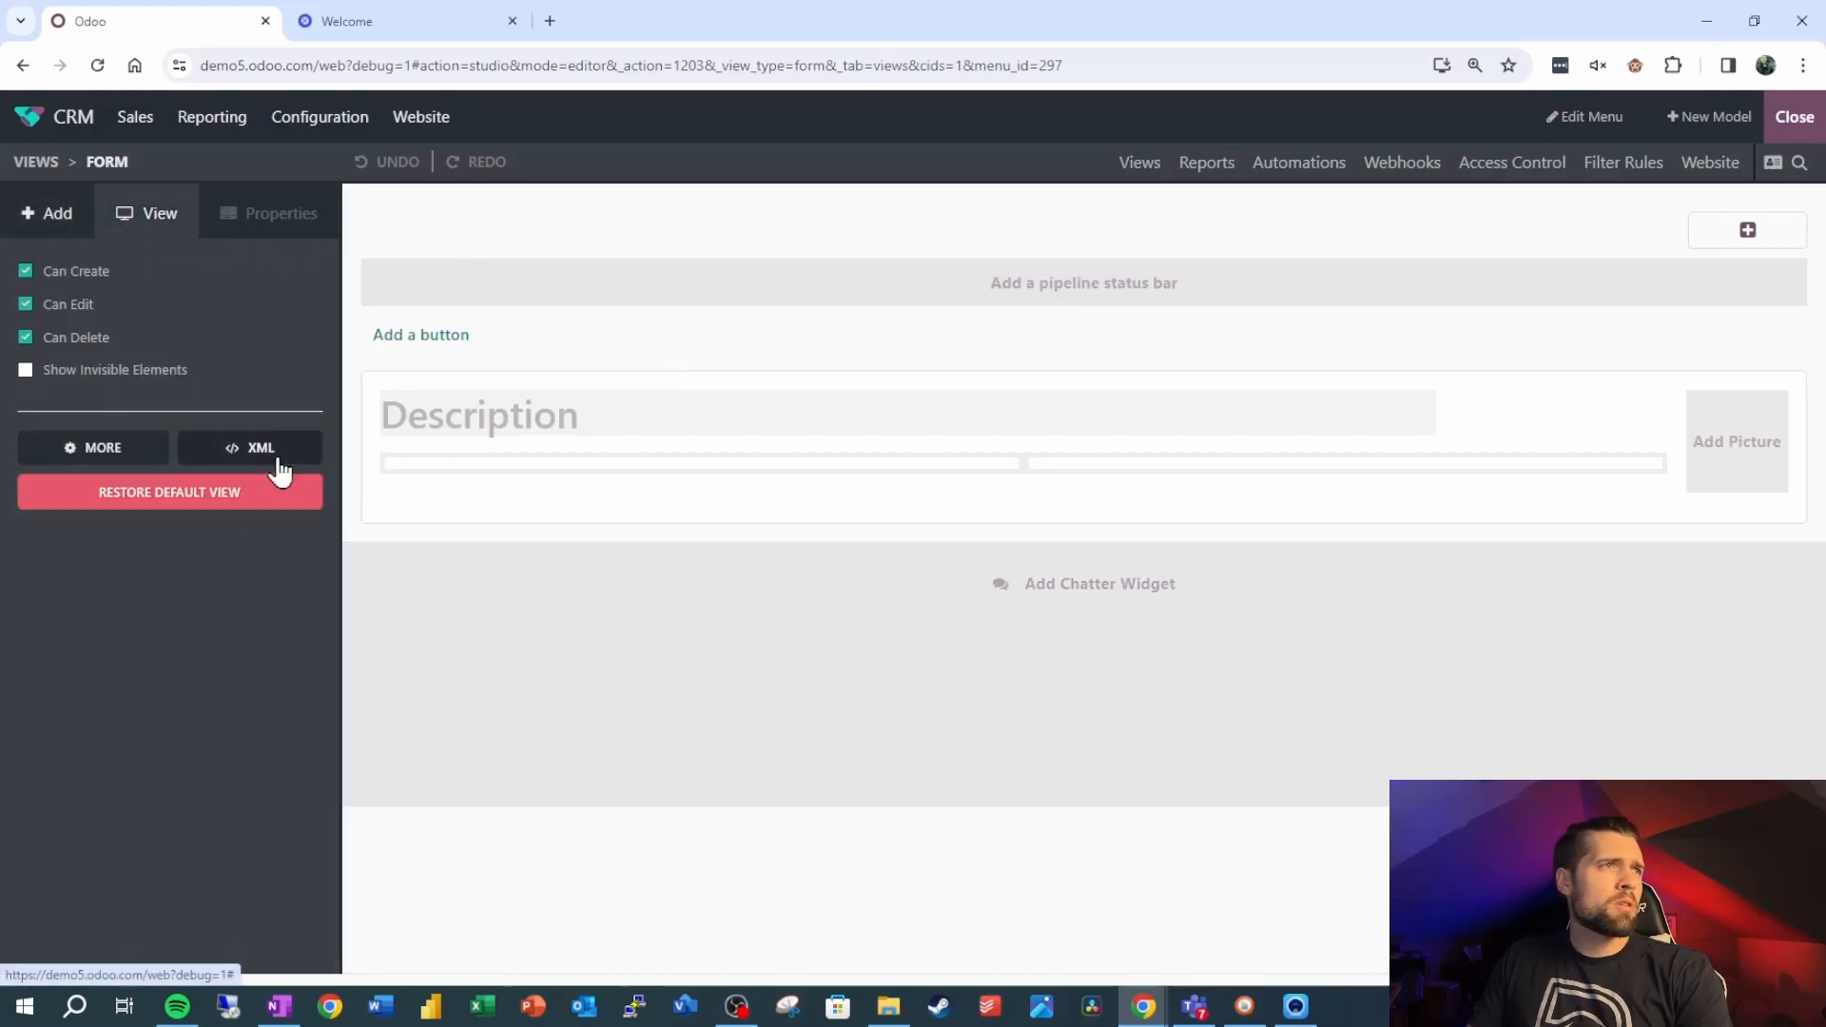
{"action": "left_click", "coordinate": [260, 447]}
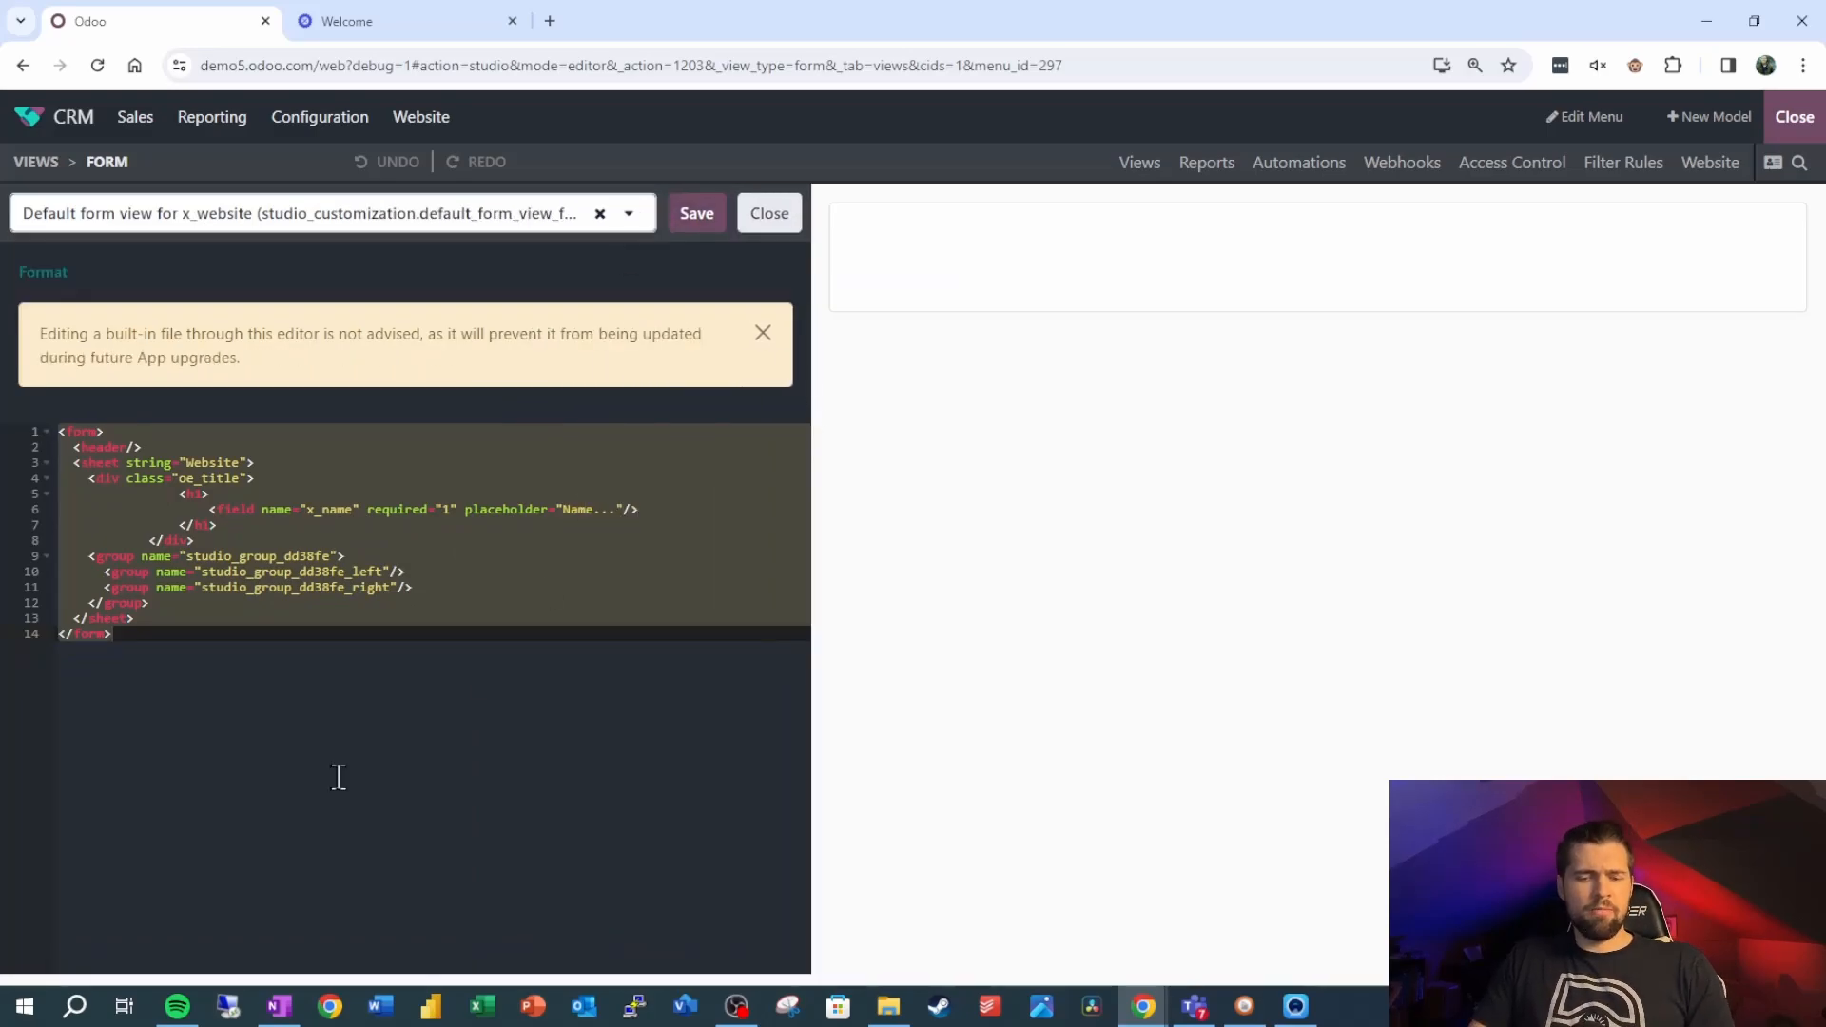
{"action": "left_click", "coordinate": [695, 213]}
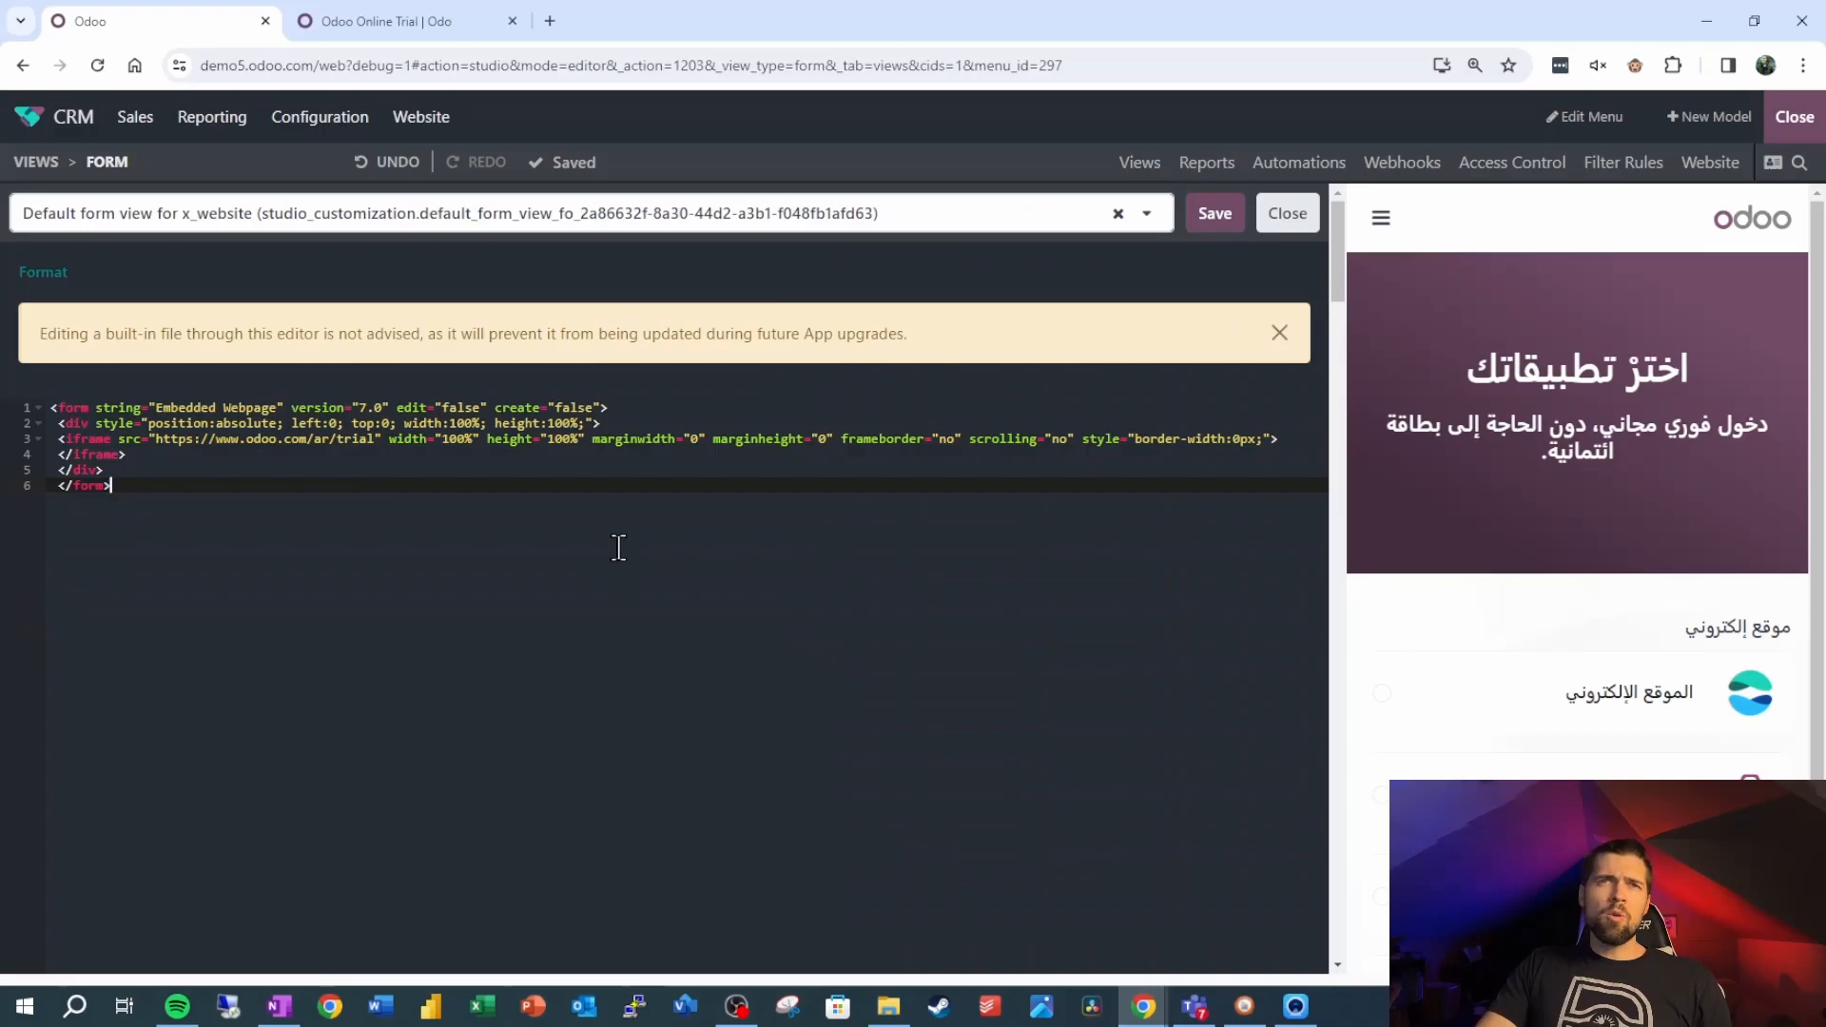
{"action": "mouse_move", "coordinate": [496, 596]}
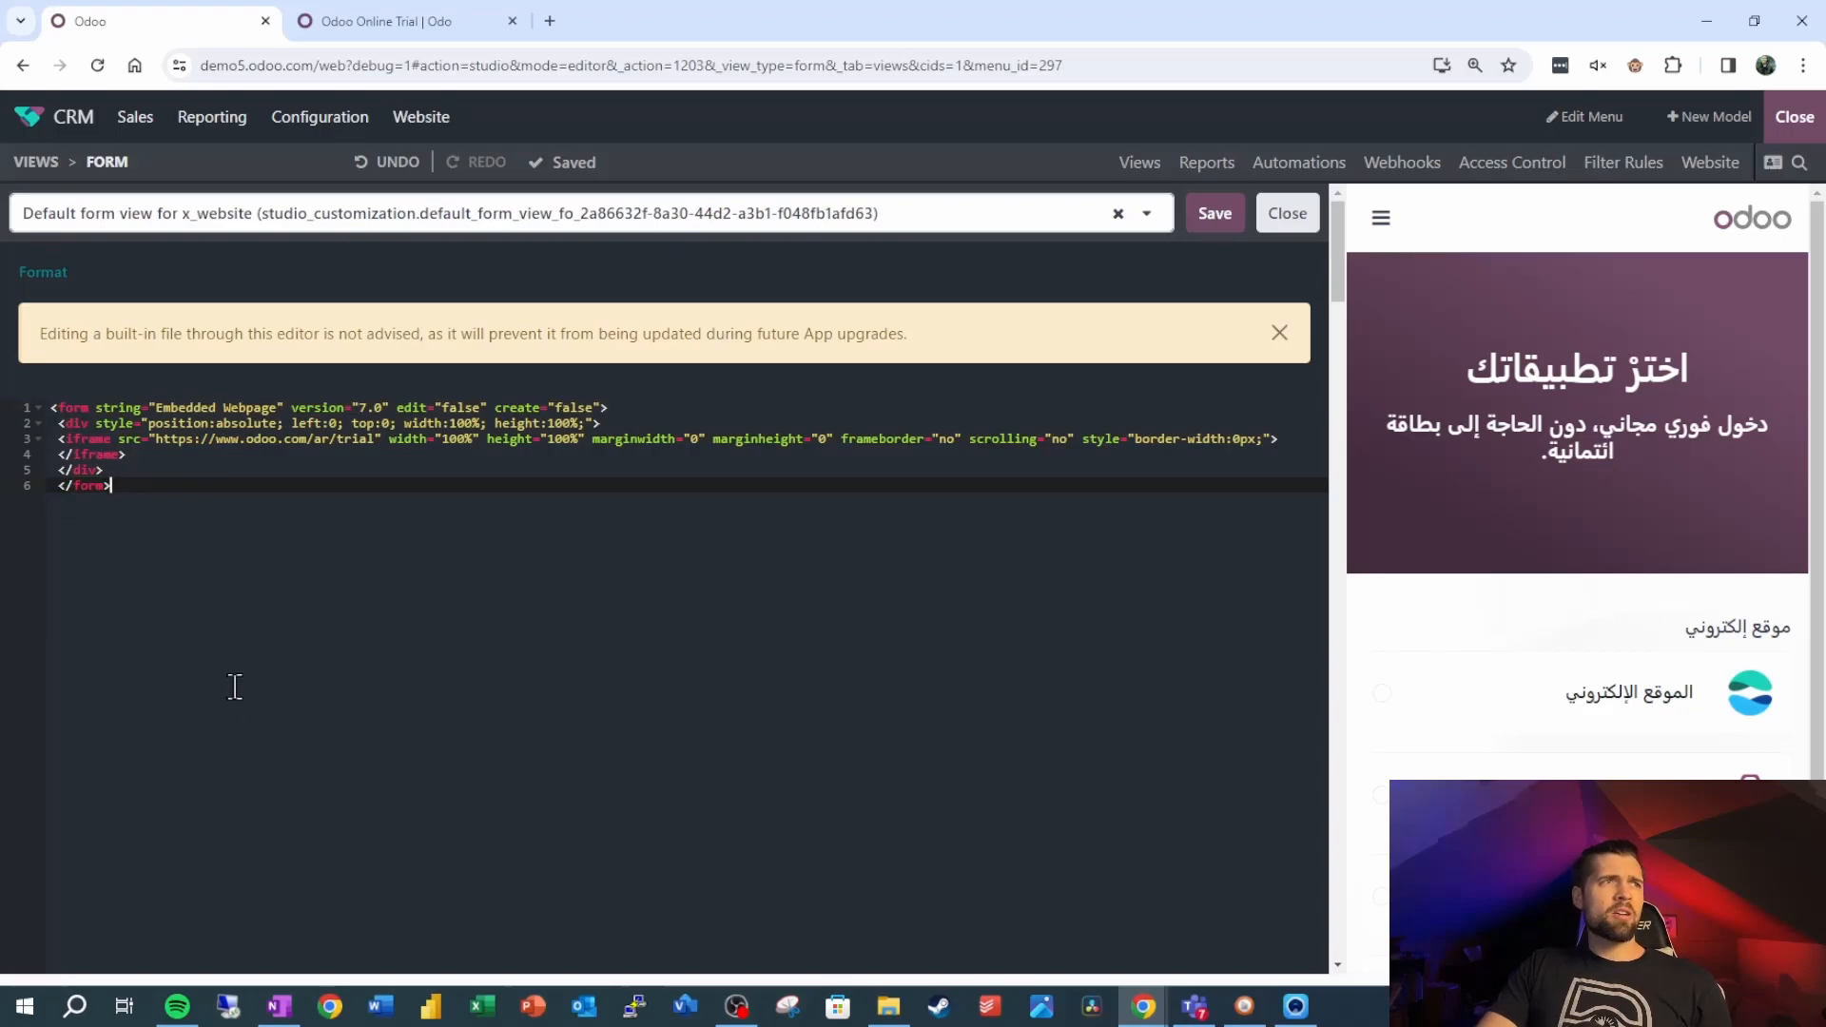
{"action": "left_click", "coordinate": [405, 21]}
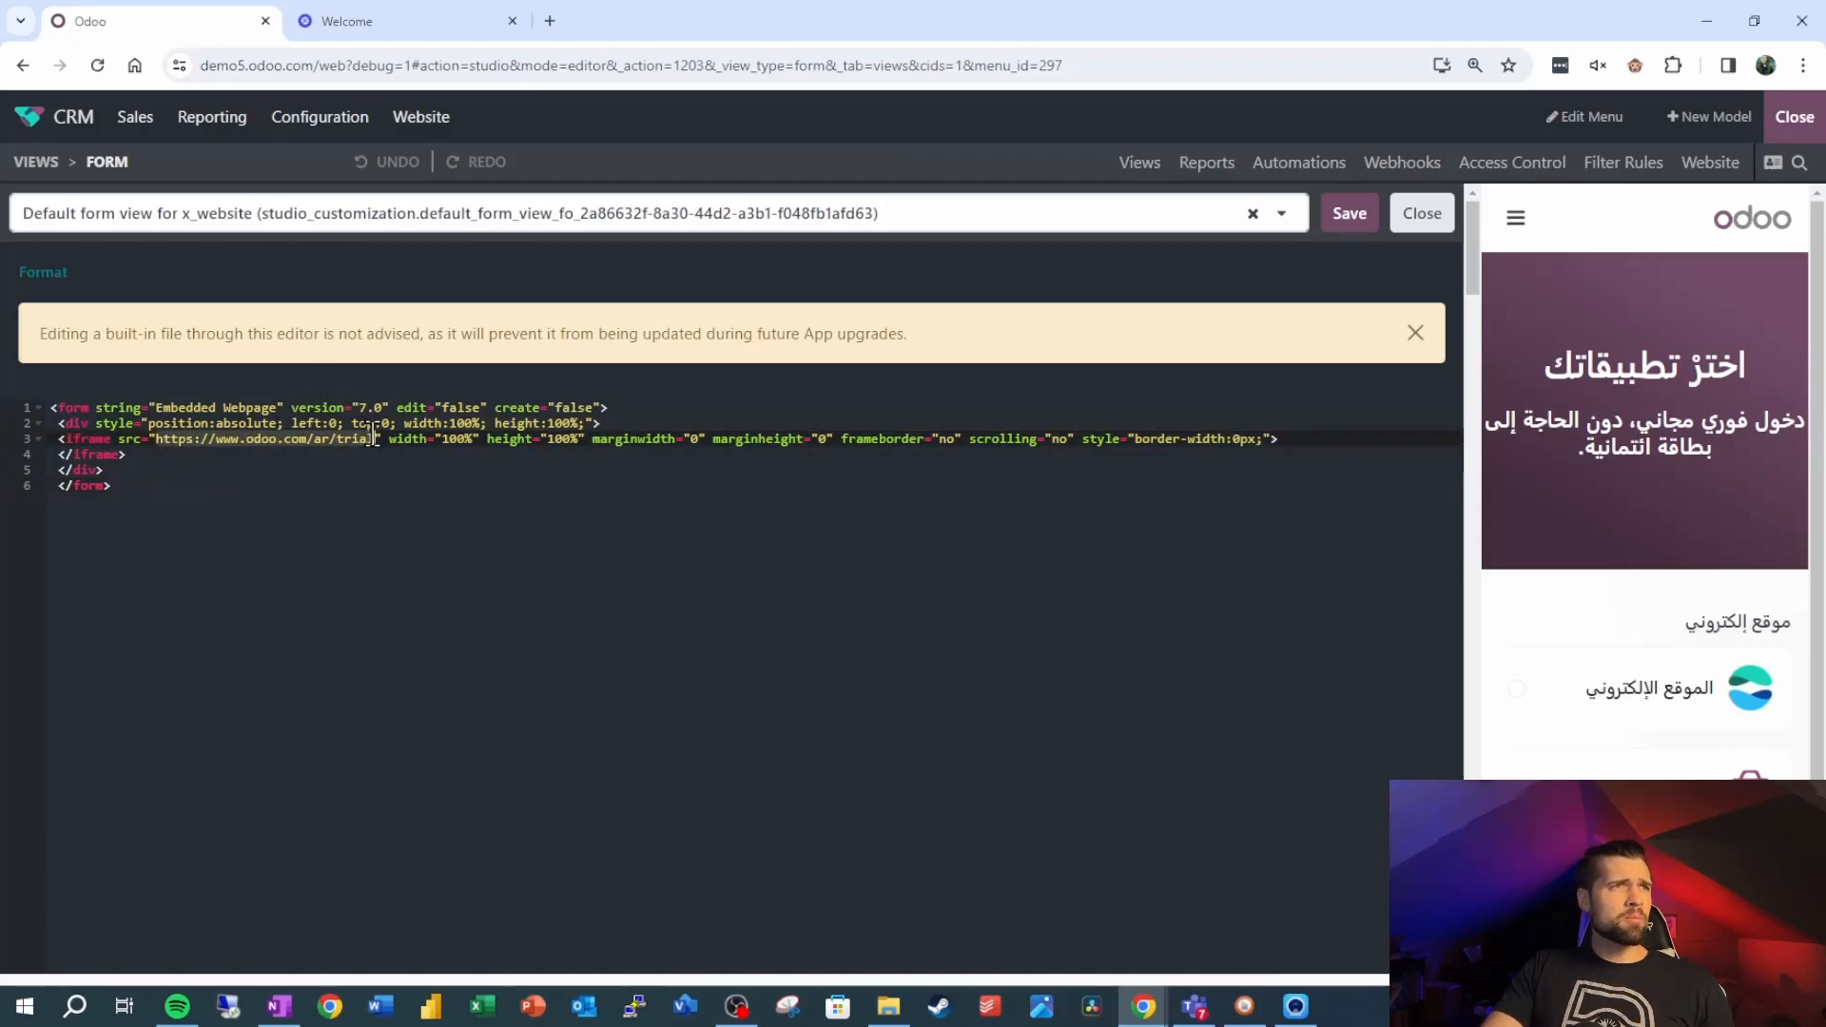
{"action": "type", "text": "https://odooityourself.com/"}
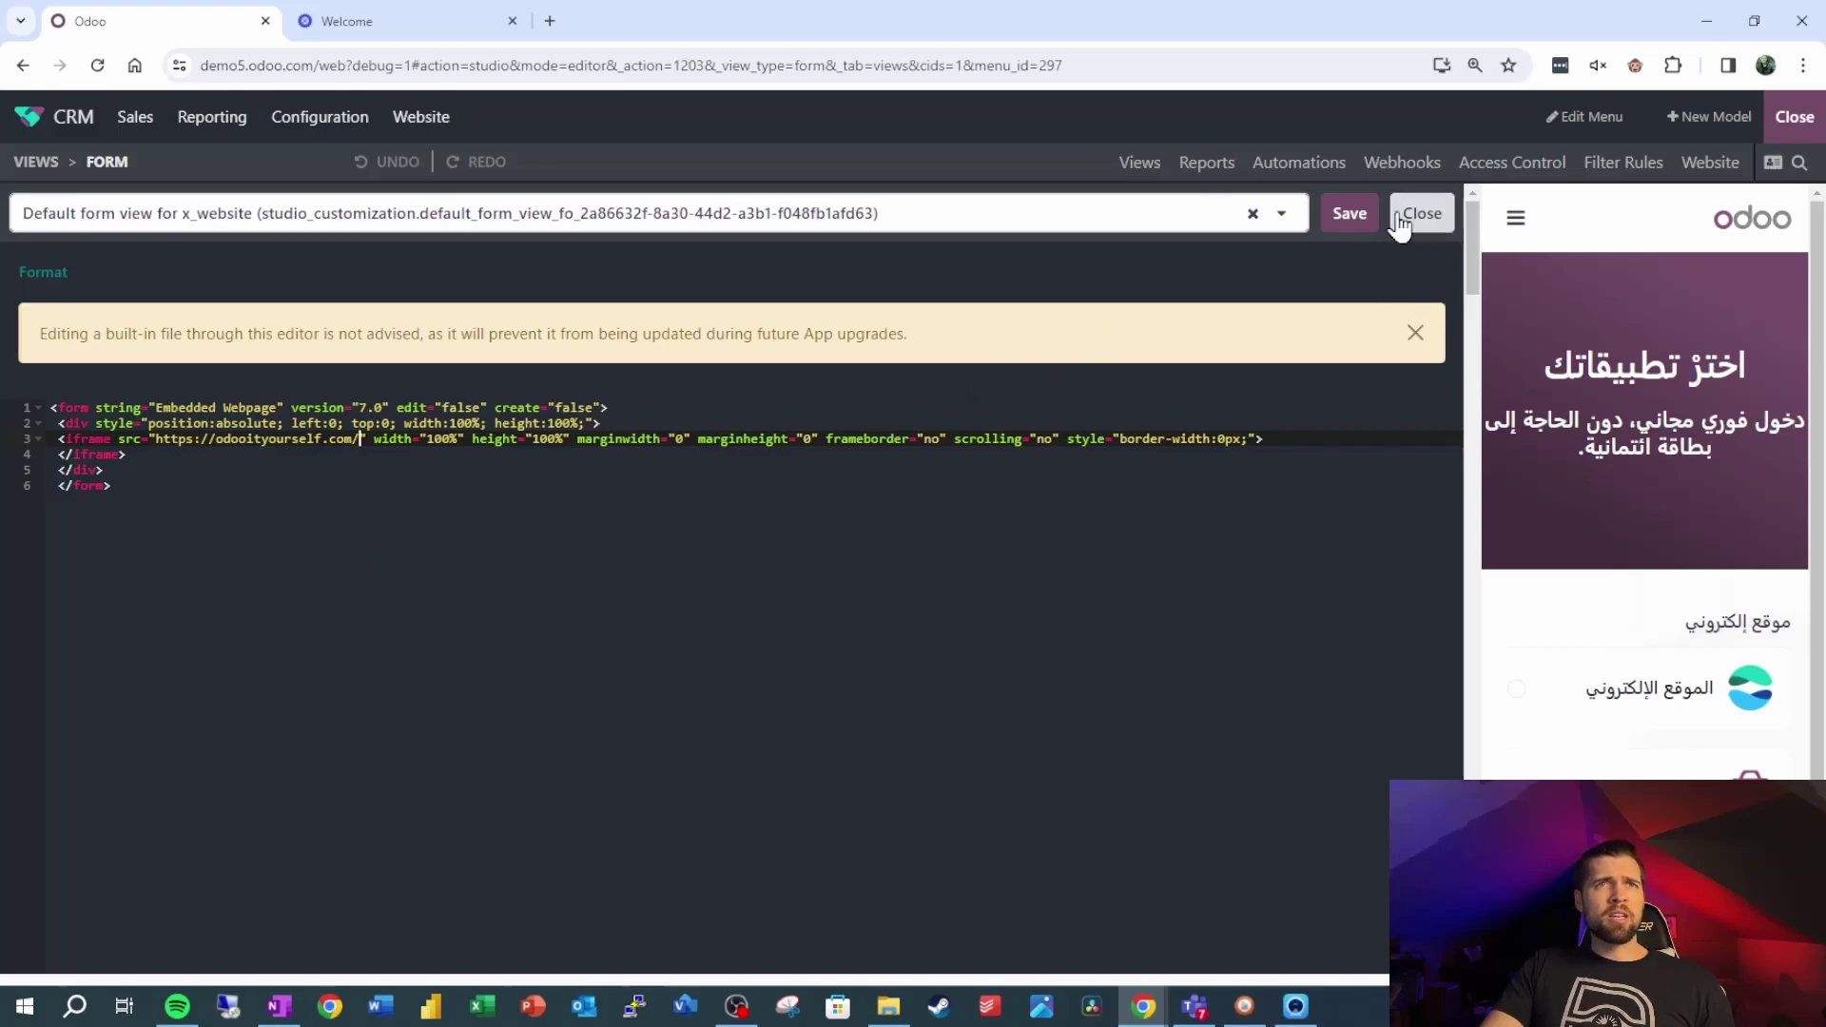
Close the XML editor to view the embedded odooityourself.com site in the Website form.
{"action": "left_click", "coordinate": [1346, 213]}
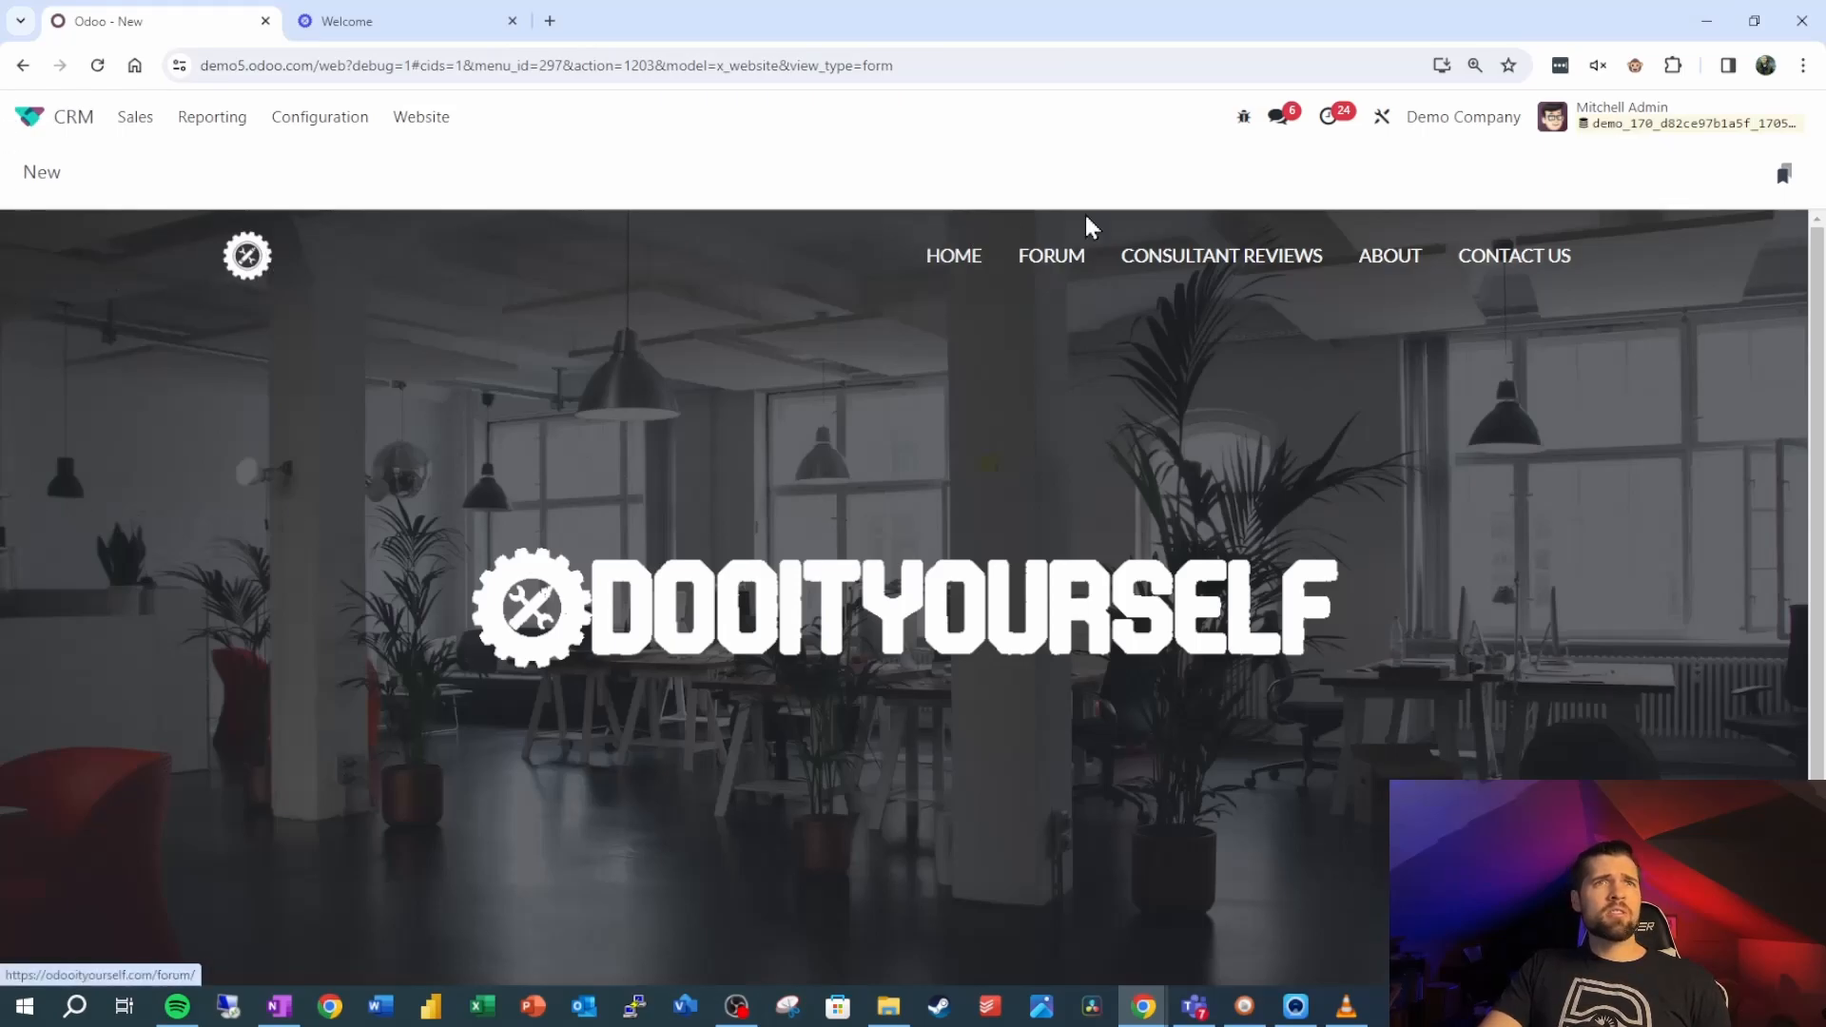
{"action": "mouse_move", "coordinate": [1269, 508]}
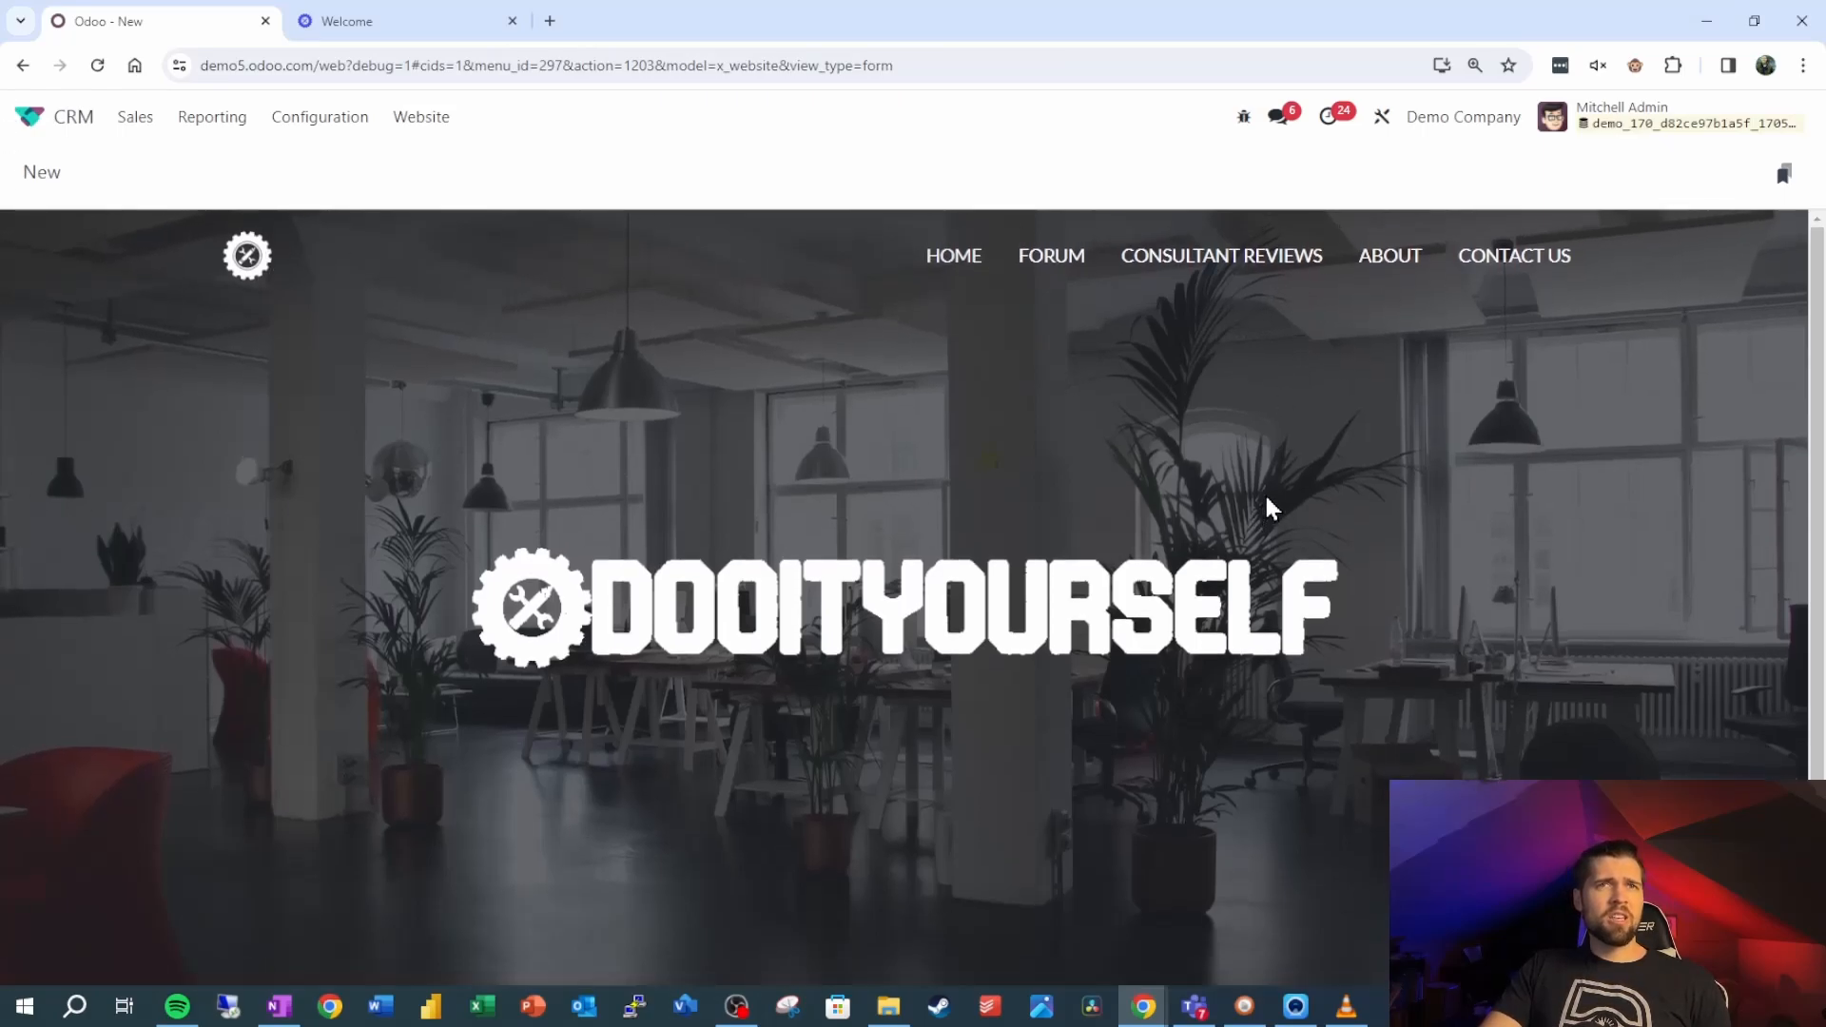
{"action": "mouse_move", "coordinate": [1229, 640]}
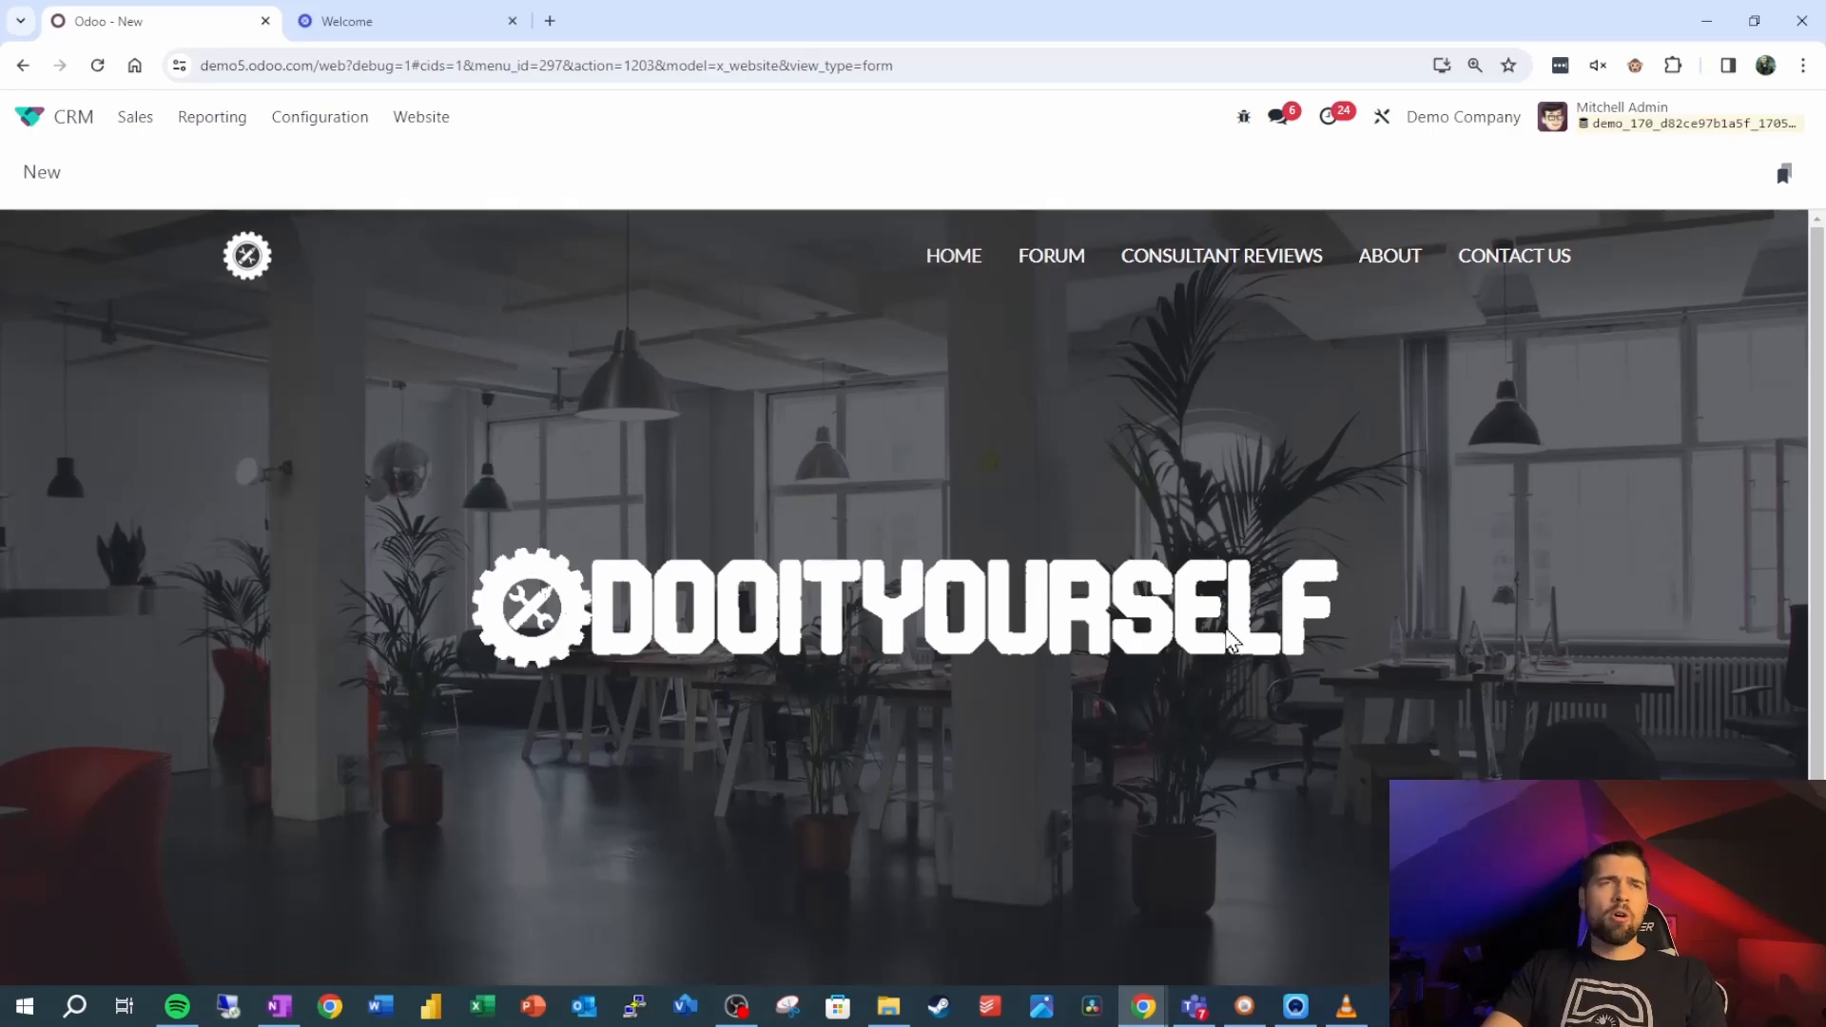